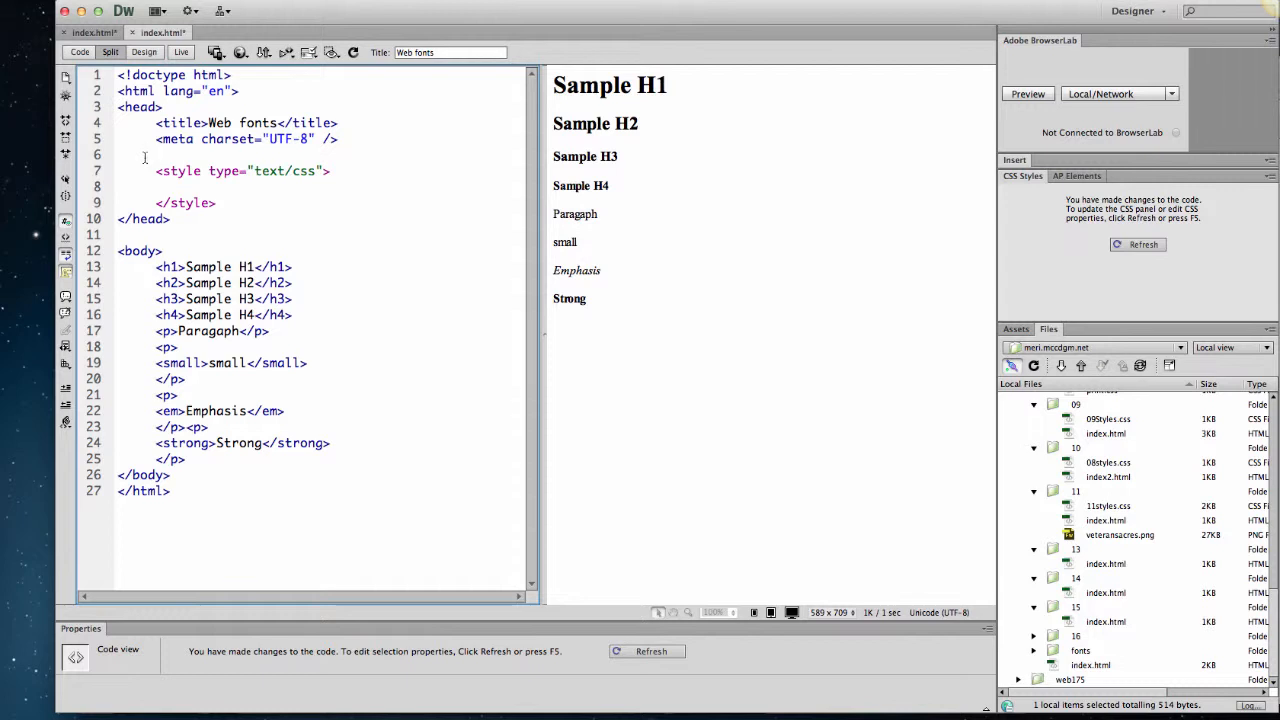
- Preview index.html in Firefox beside the Dreamweaver document
left_click(144, 156)
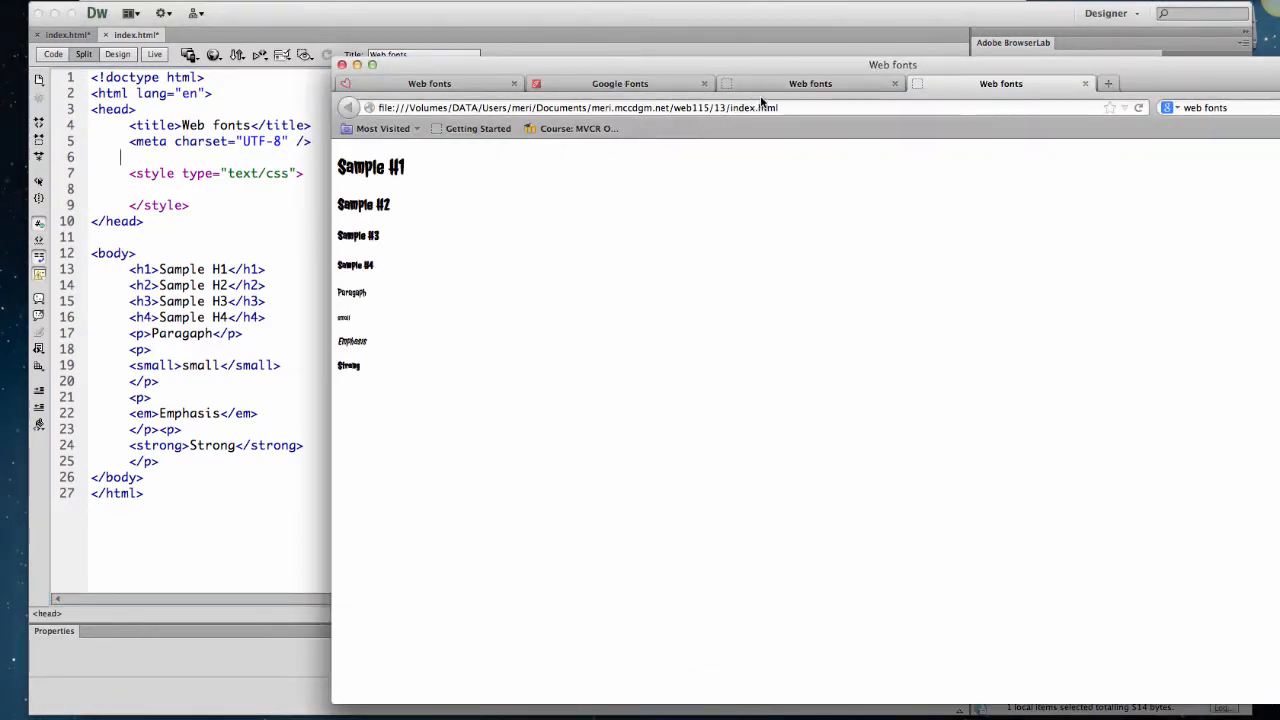
- Search 'web fonts' and land on the Google Fonts directory of 602 font families
left_click(620, 84)
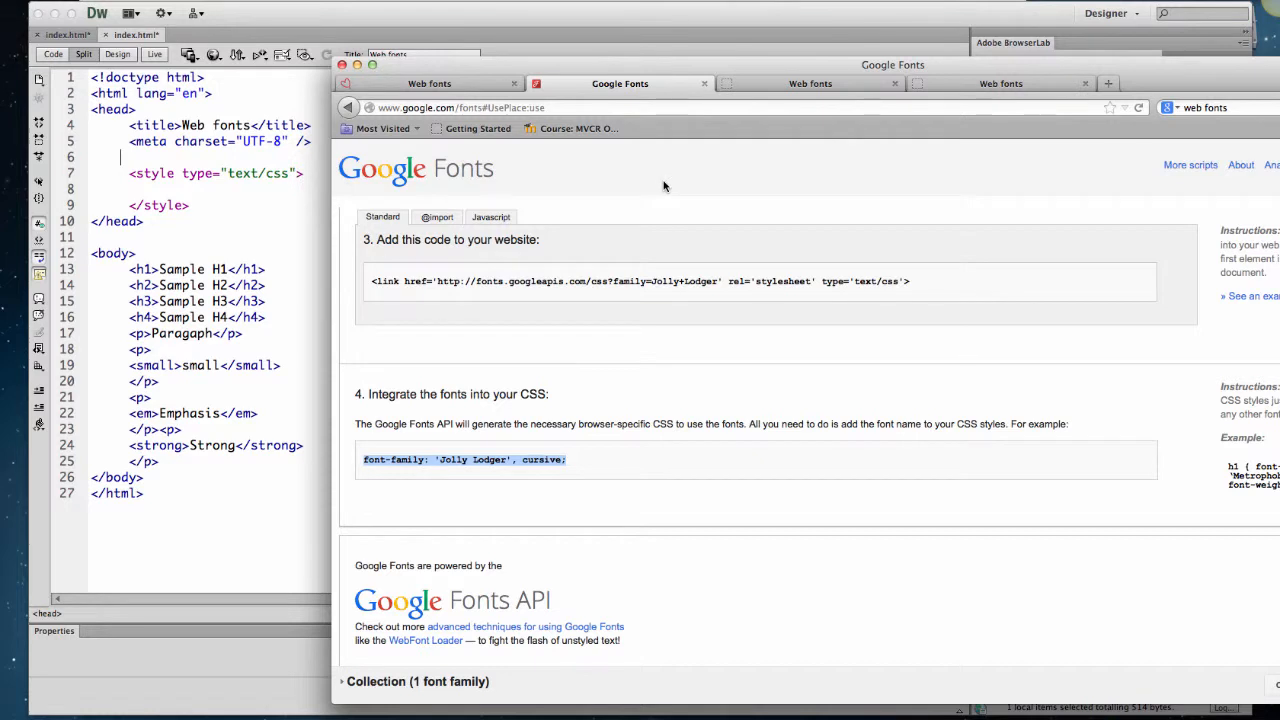
left_click(680, 108)
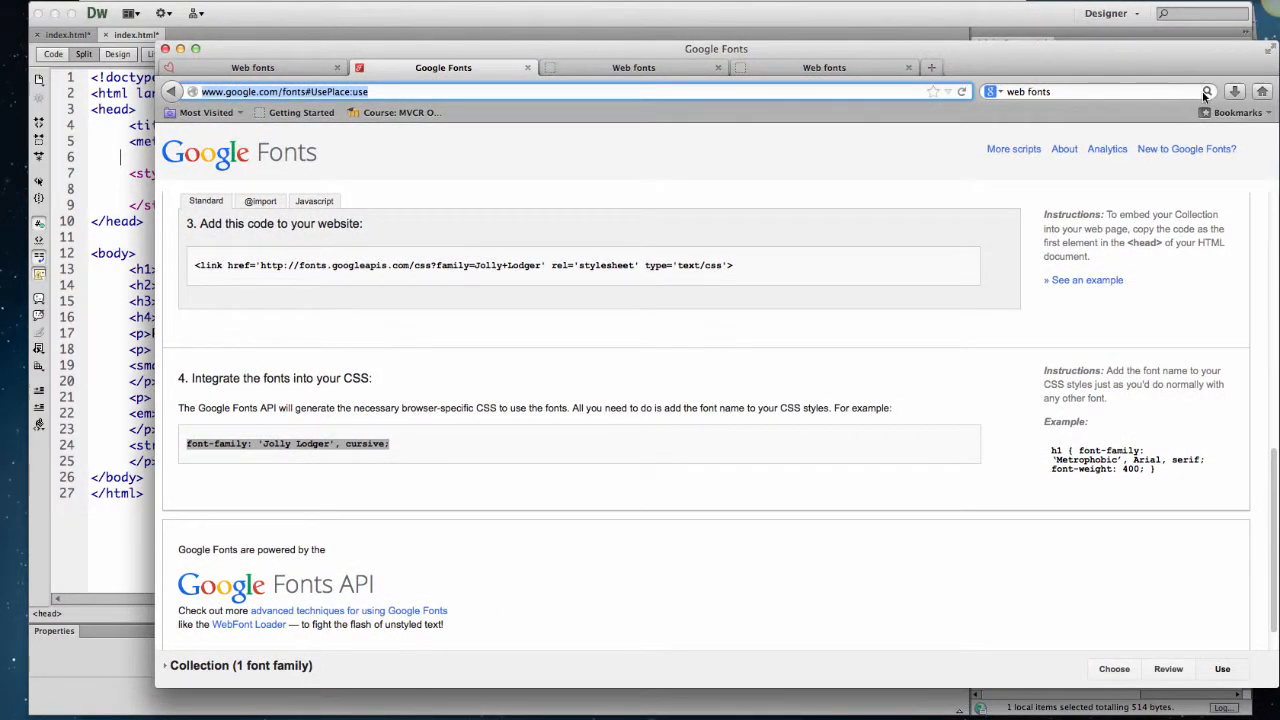
left_click(1208, 92)
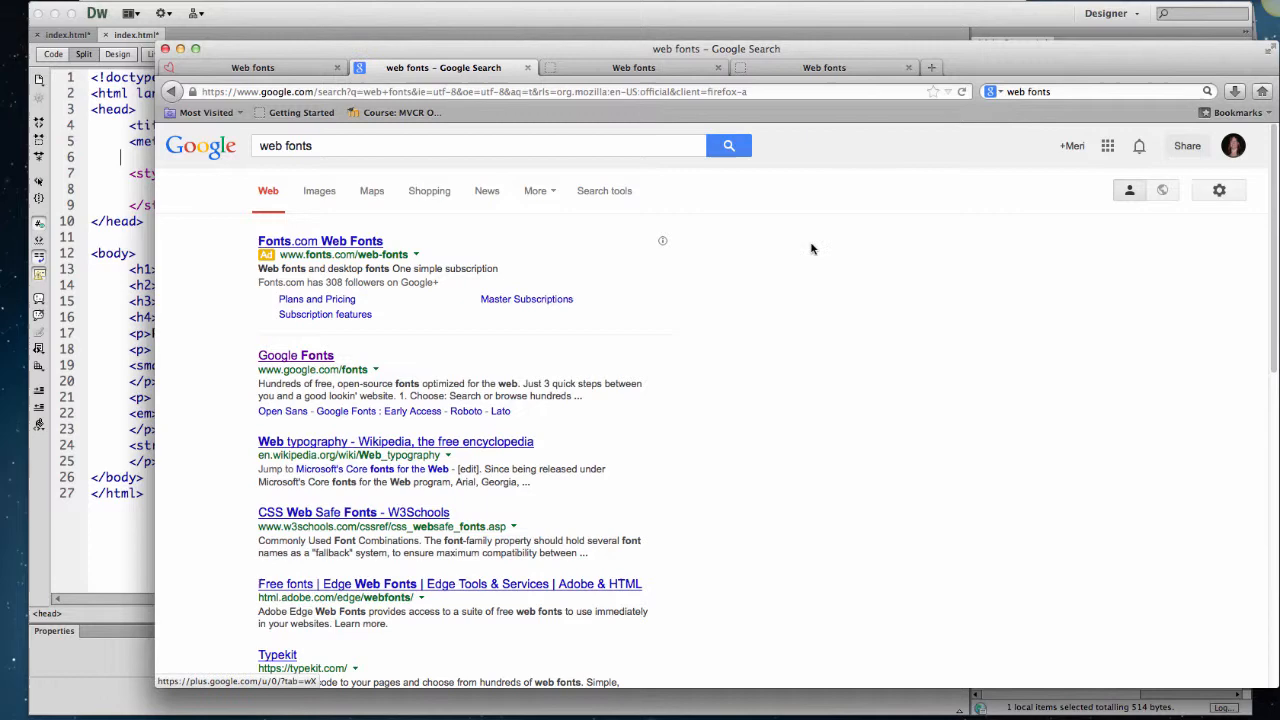
mouse_move(436, 380)
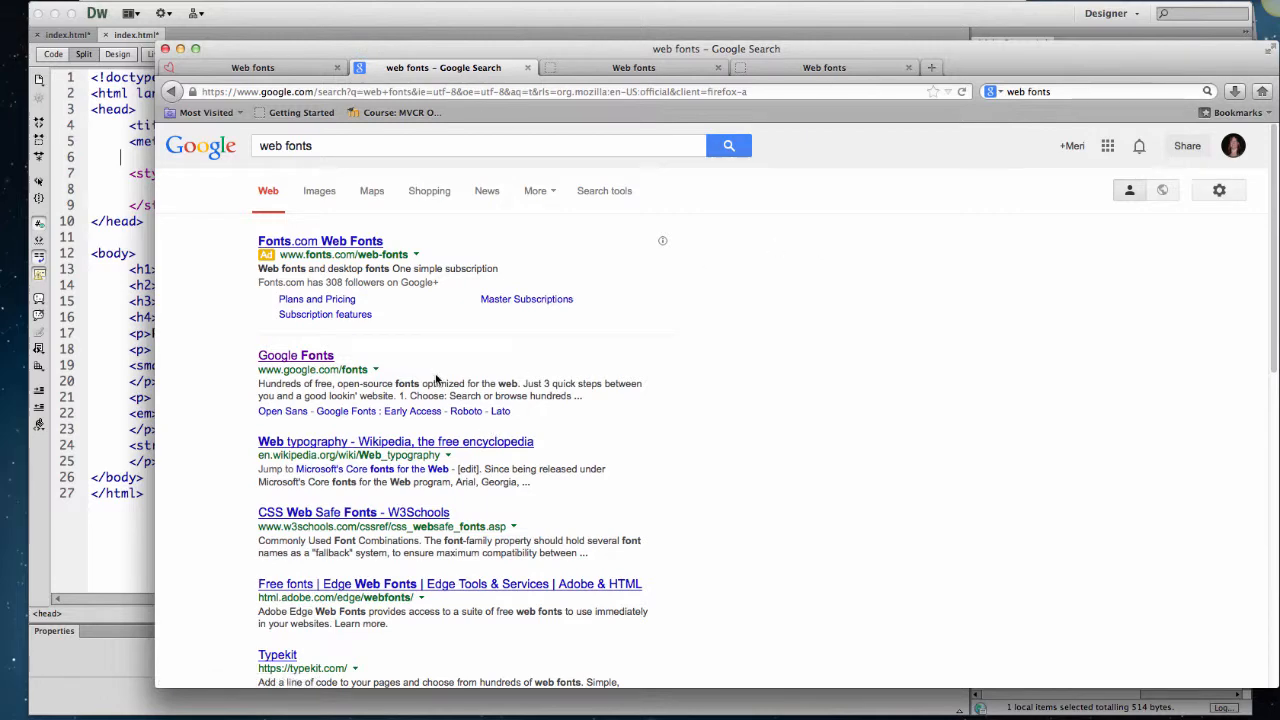
left_click(296, 356)
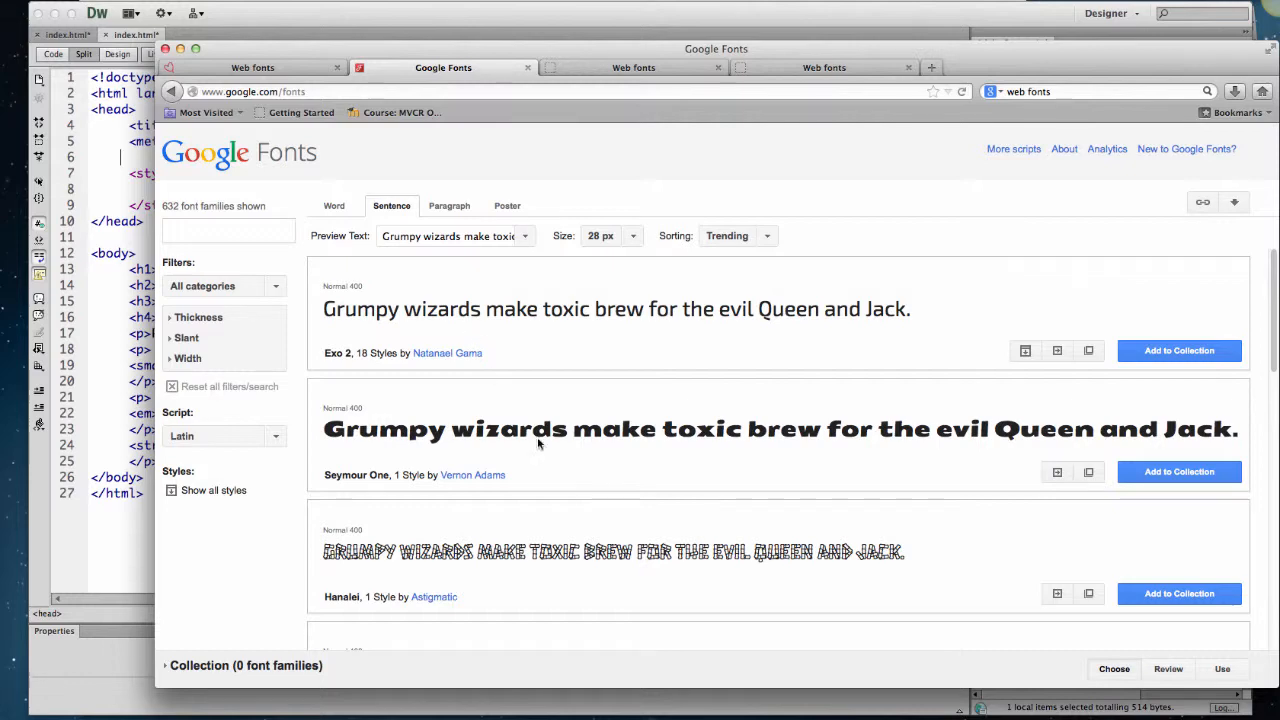
- Find Butcherman in the font list and add it to the collection
scroll("down", 3)
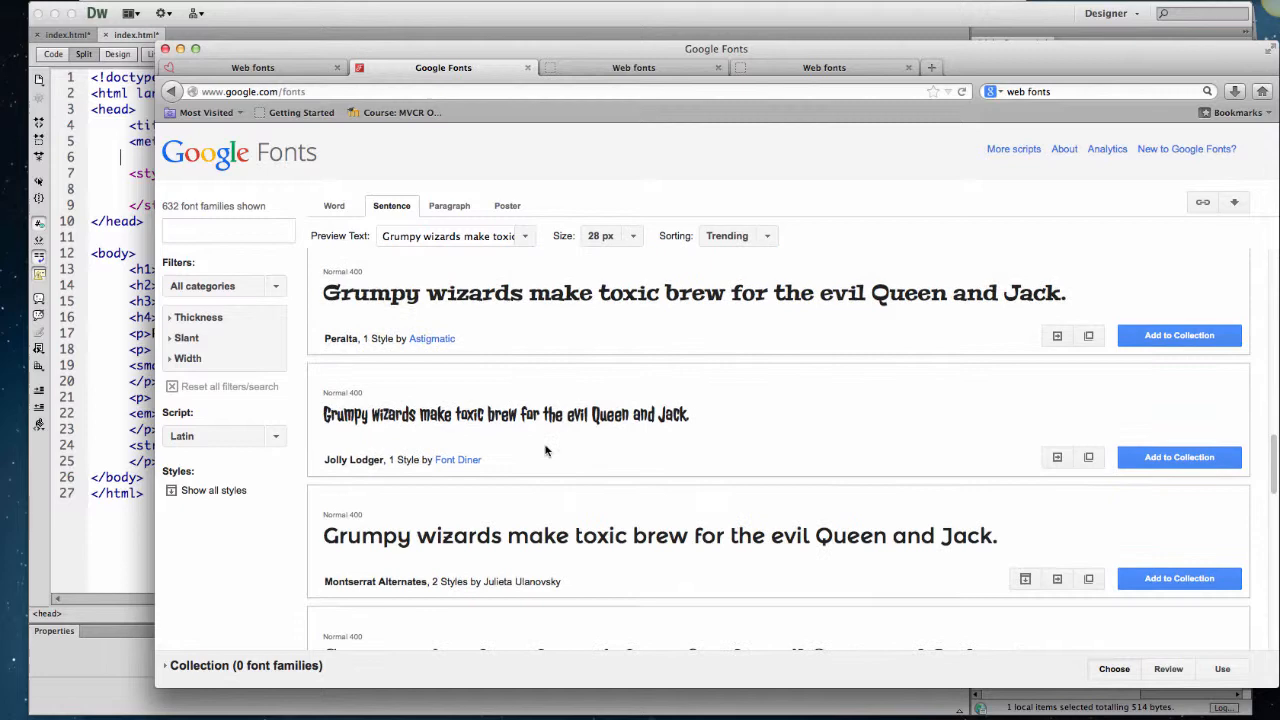
scroll("down", 3)
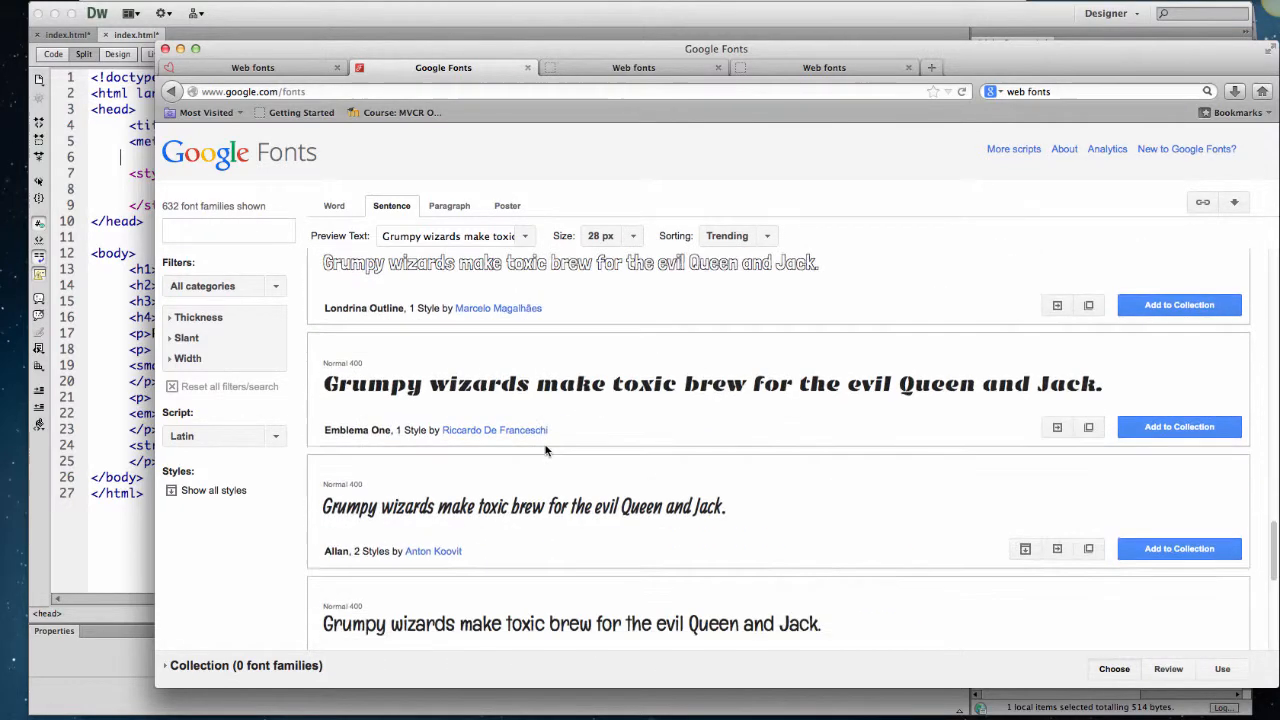
scroll("down", 3)
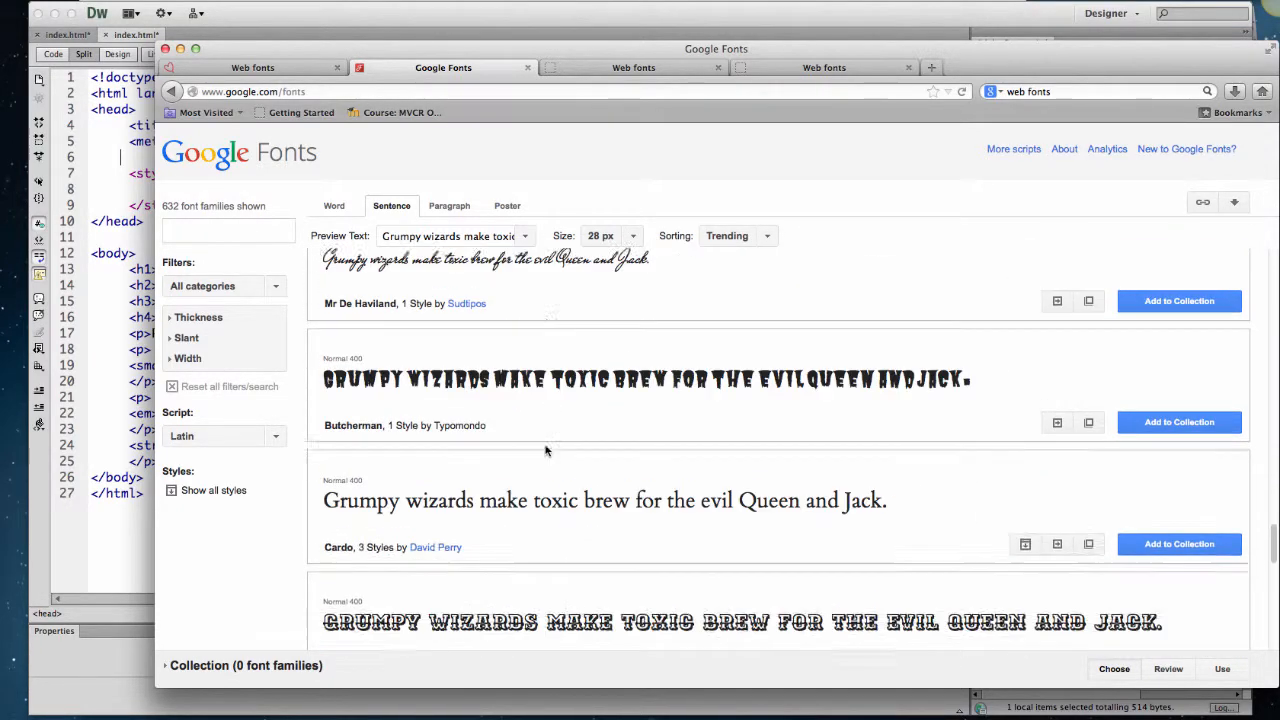
scroll("down", 3)
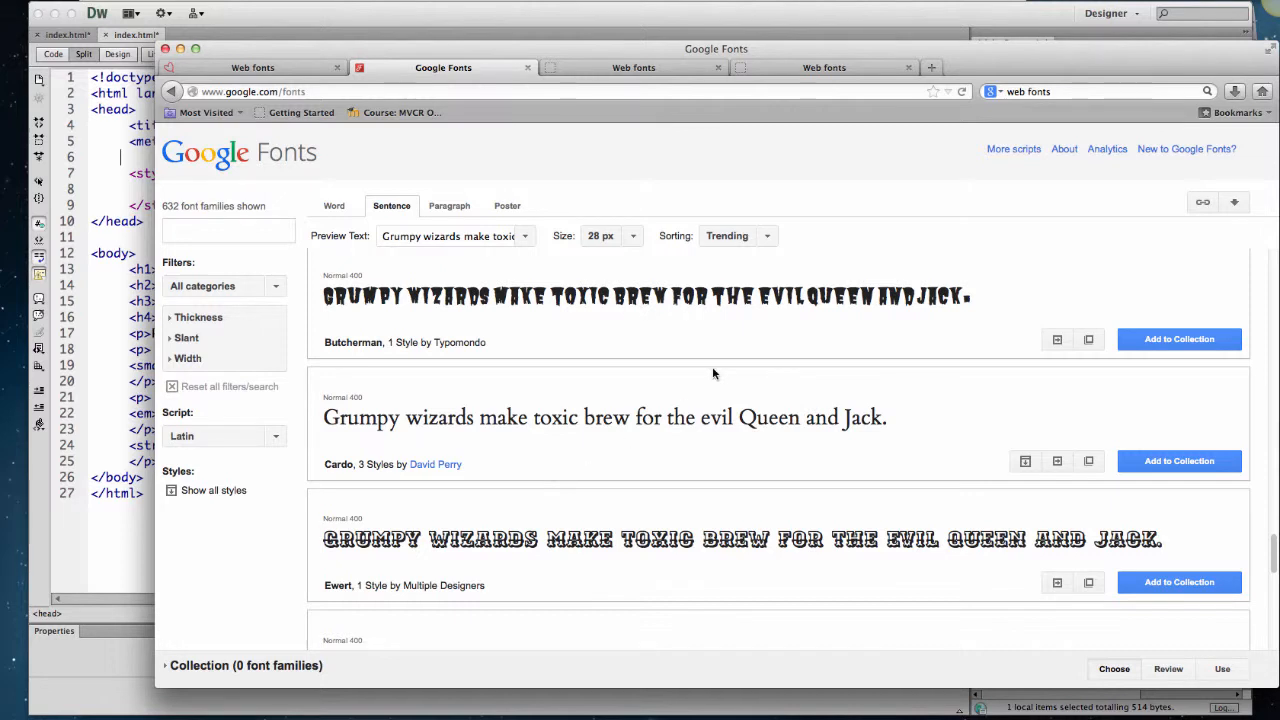
scroll("down", 3)
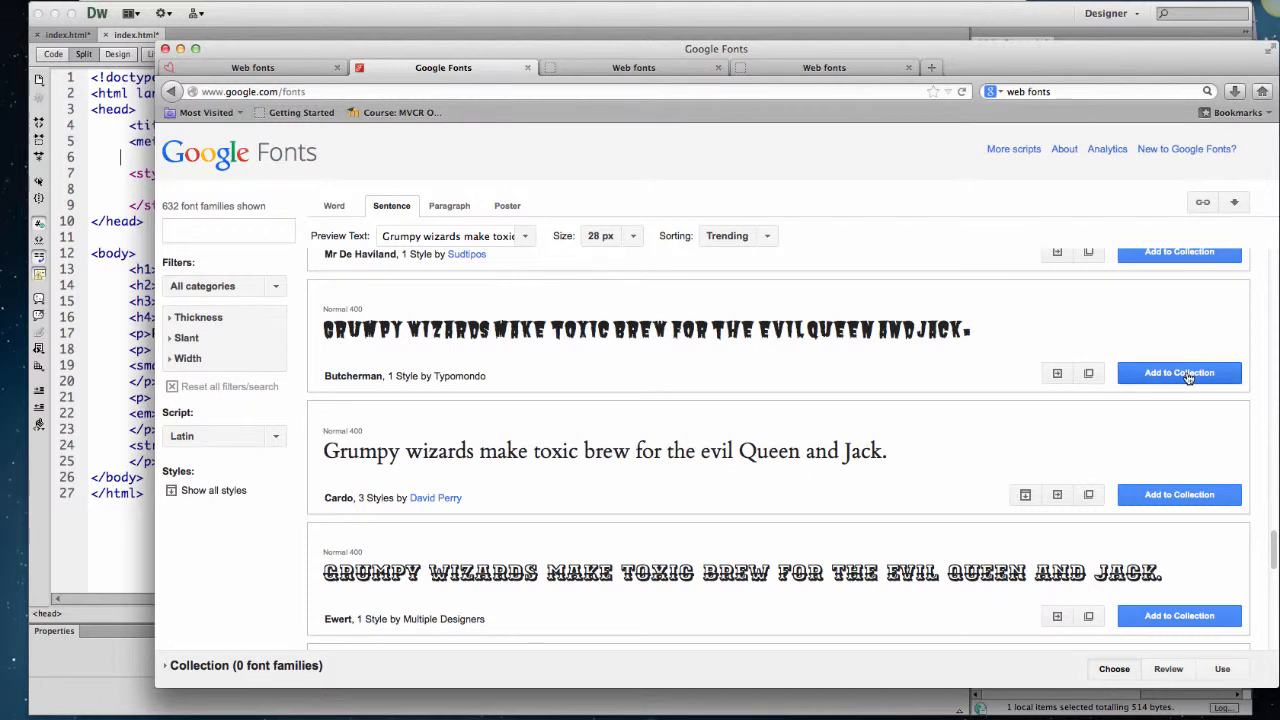
left_click(1180, 372)
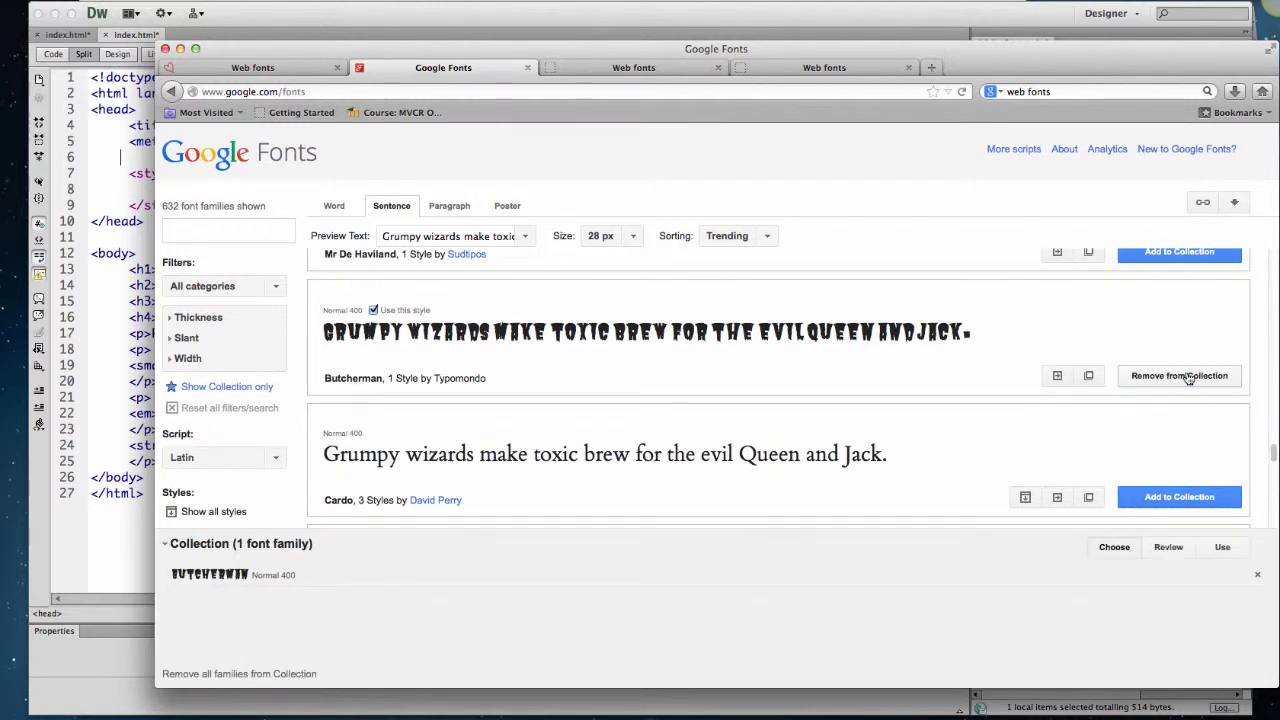
mouse_move(864, 414)
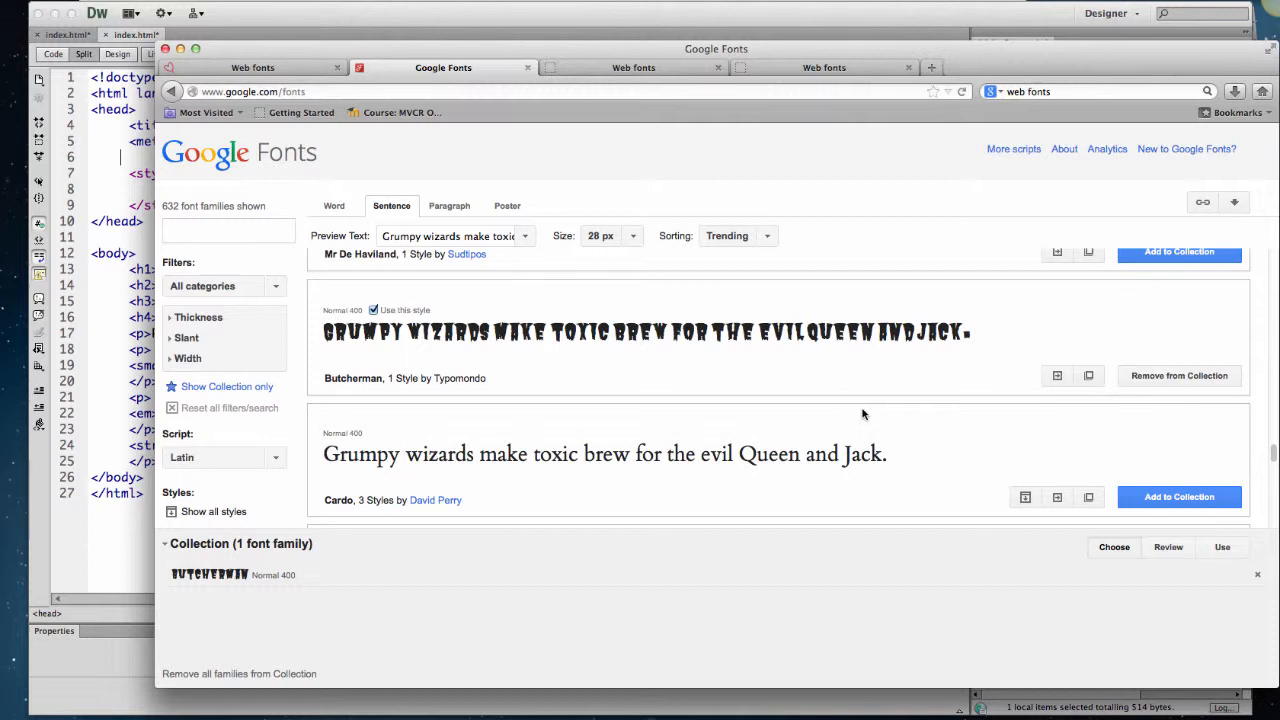
mouse_move(1044, 376)
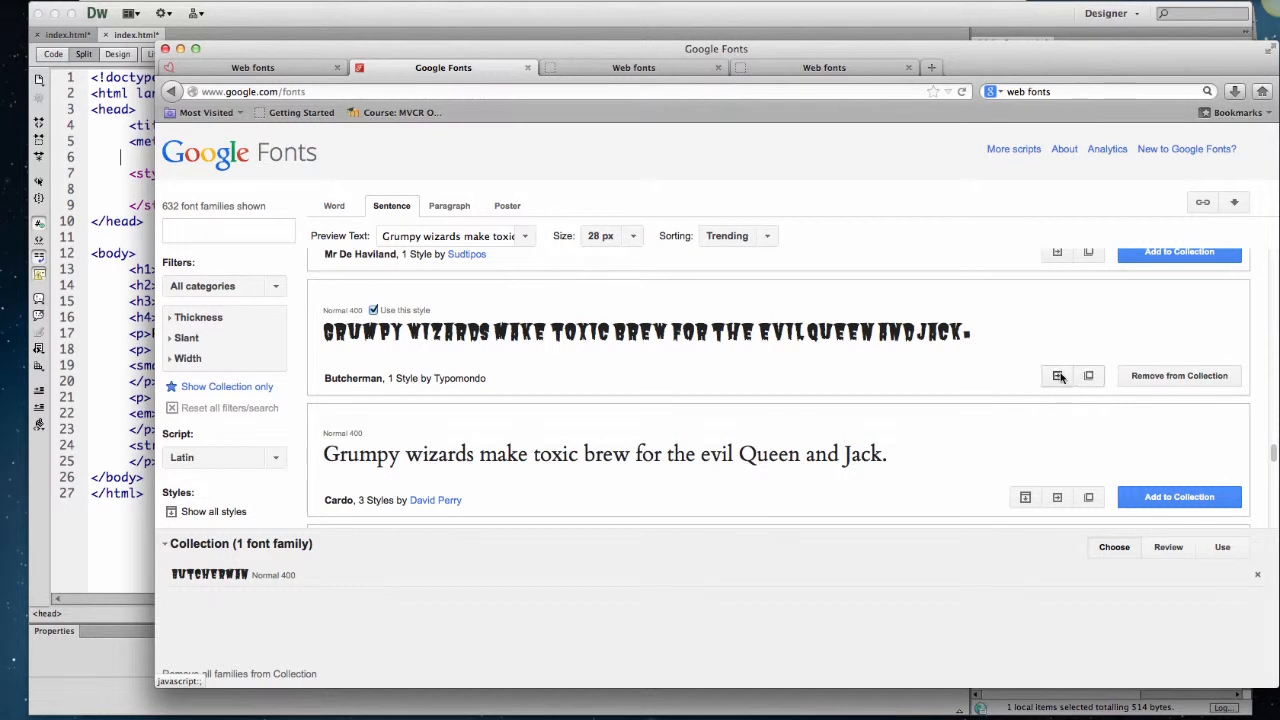
- View Butcherman's Quick Use page down to step 3, 'Add this code to your website'
left_click(1222, 548)
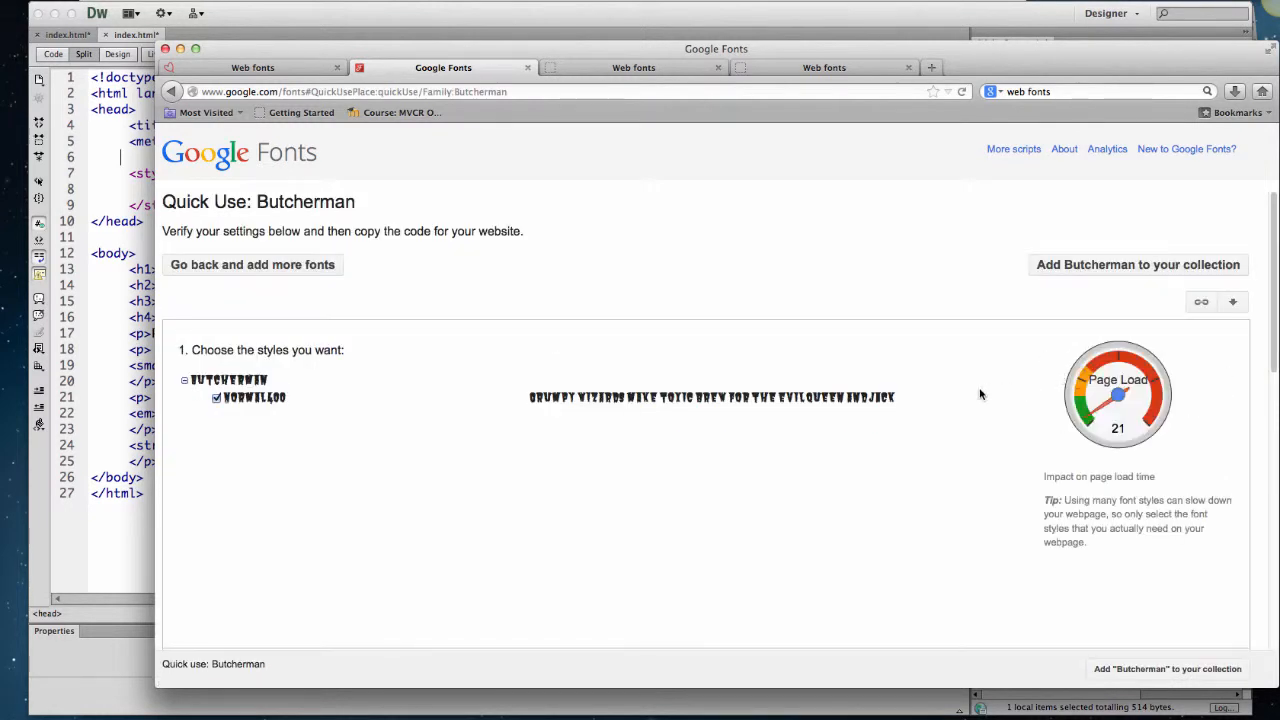
mouse_move(908, 432)
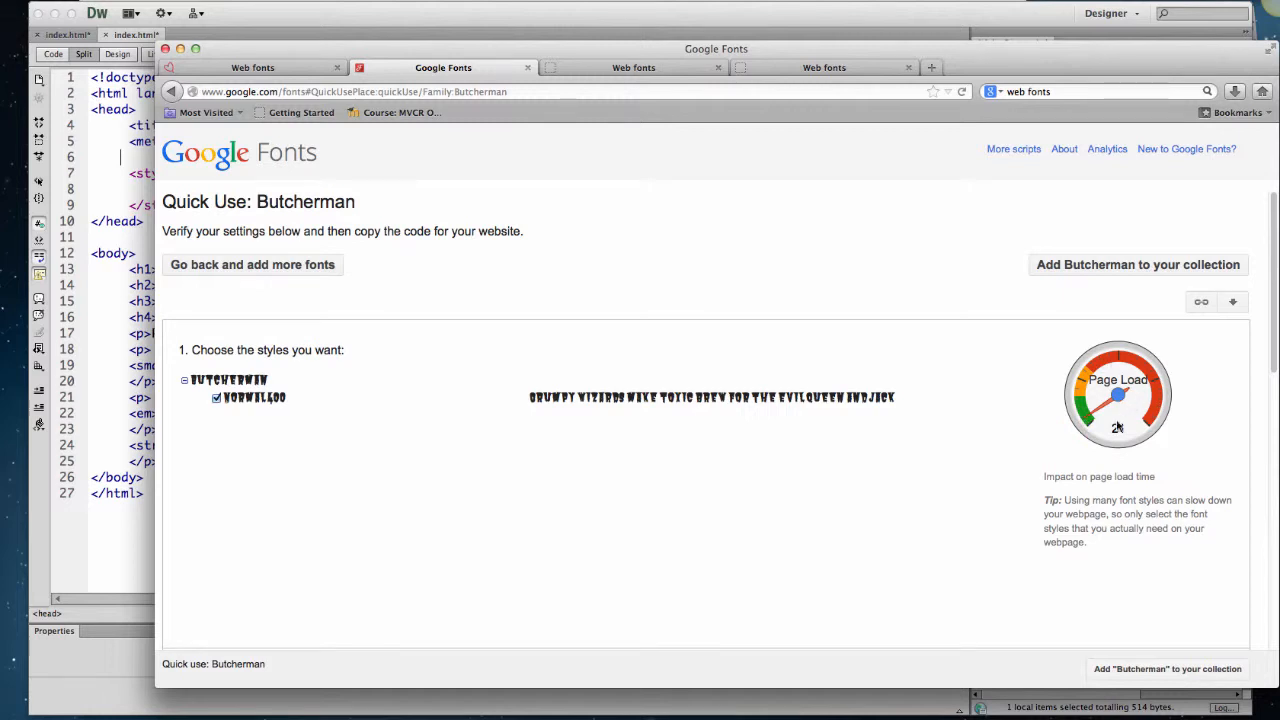
scroll("down", 3)
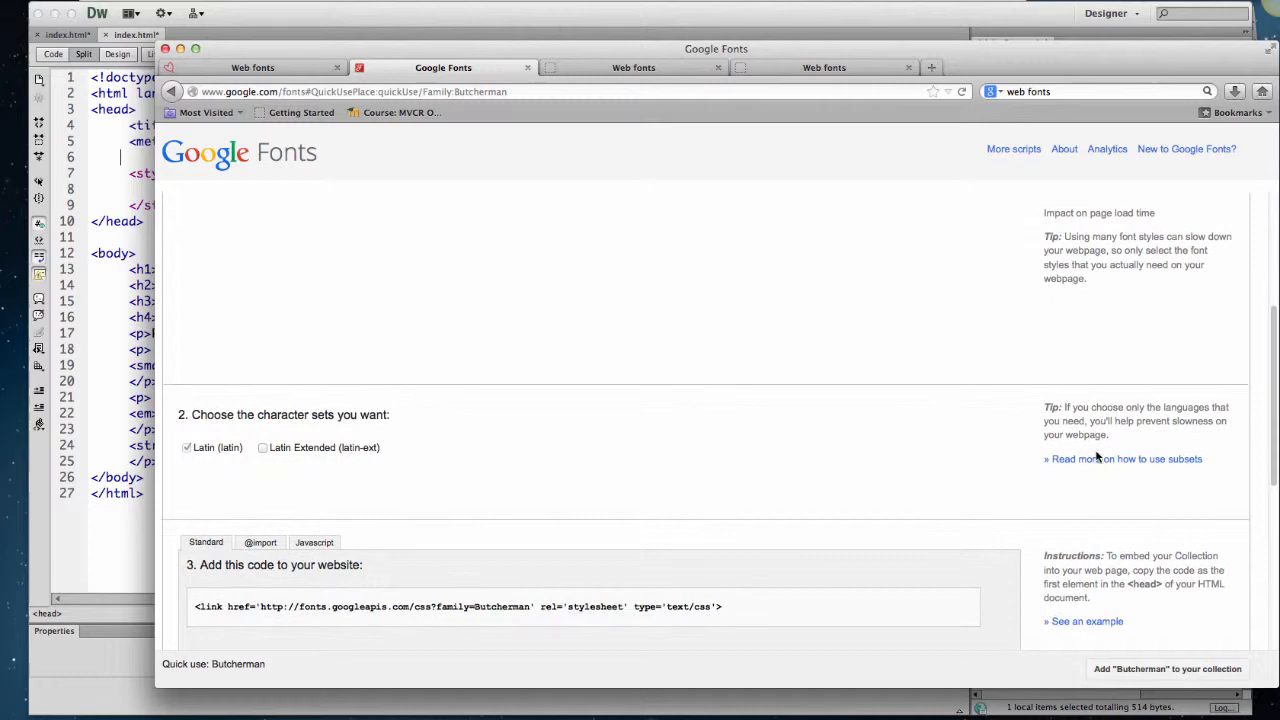
scroll("down", 3)
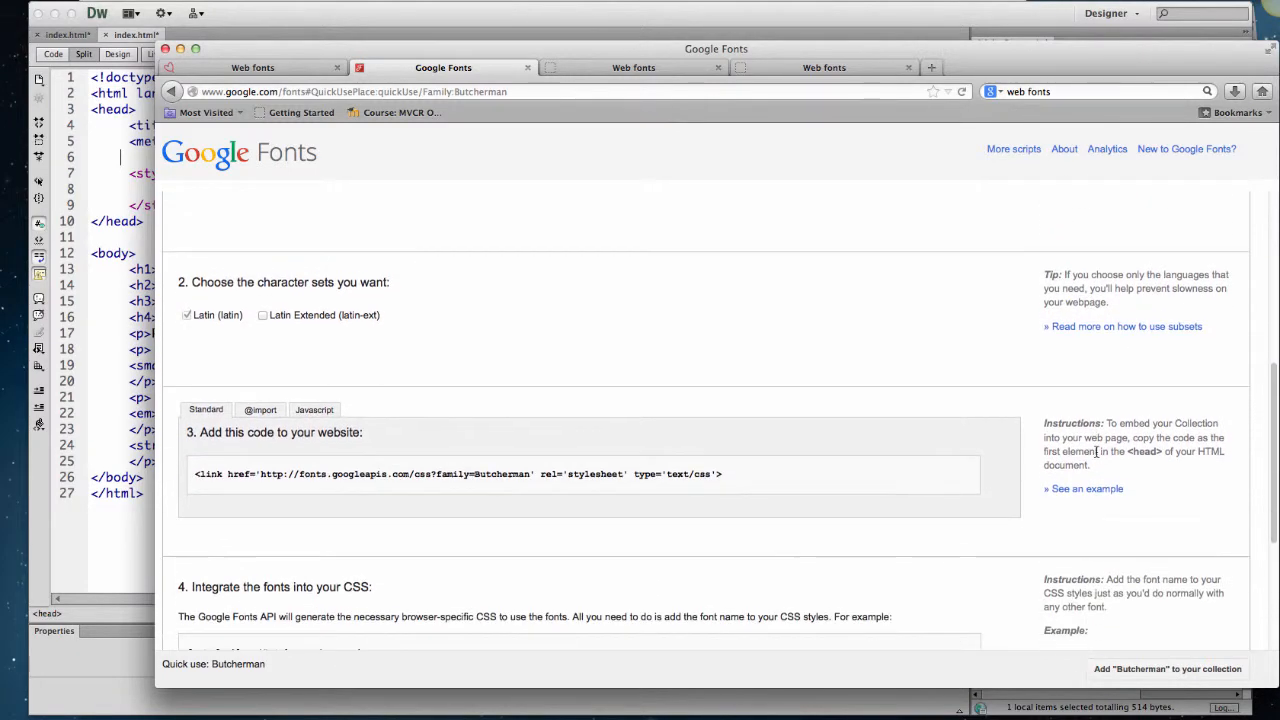
scroll("down", 3)
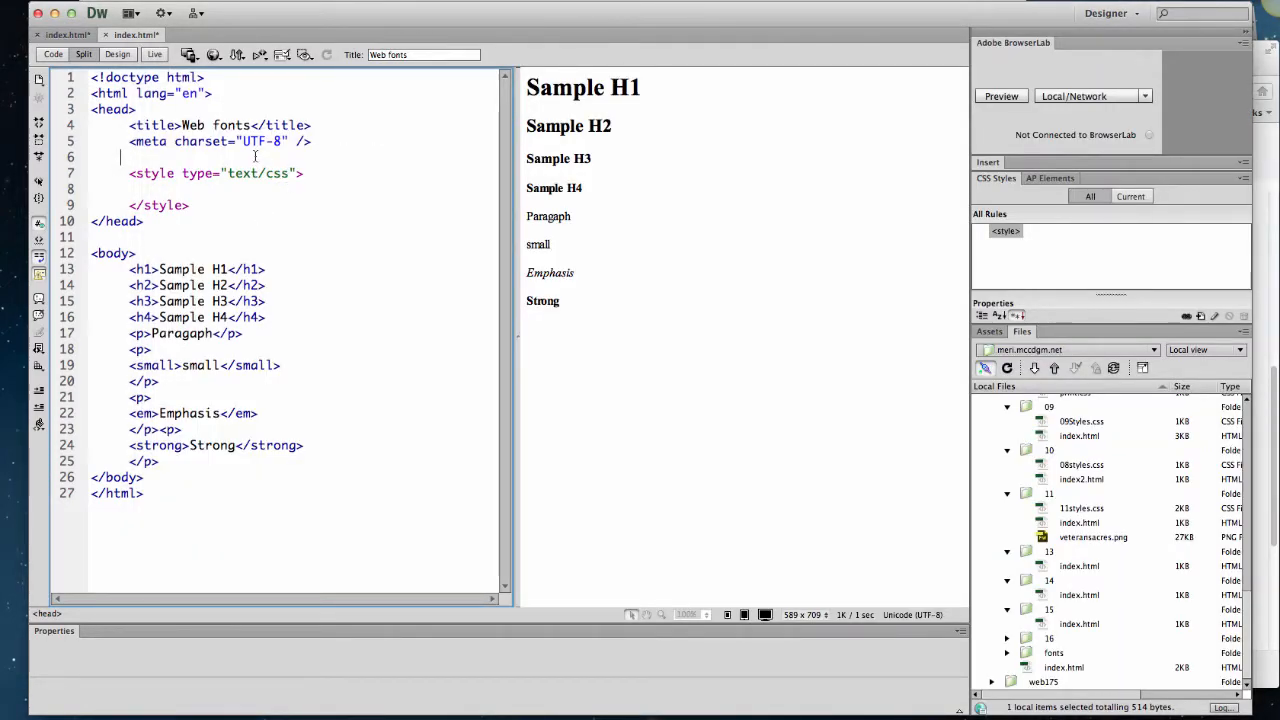
- Insert the Butcherman stylesheet <link> tag into the page head above the style tag
type("<link href='http://fonts.googleapis.com/css?family=Butcherman' rel='stylesheet' type='text/css'>")
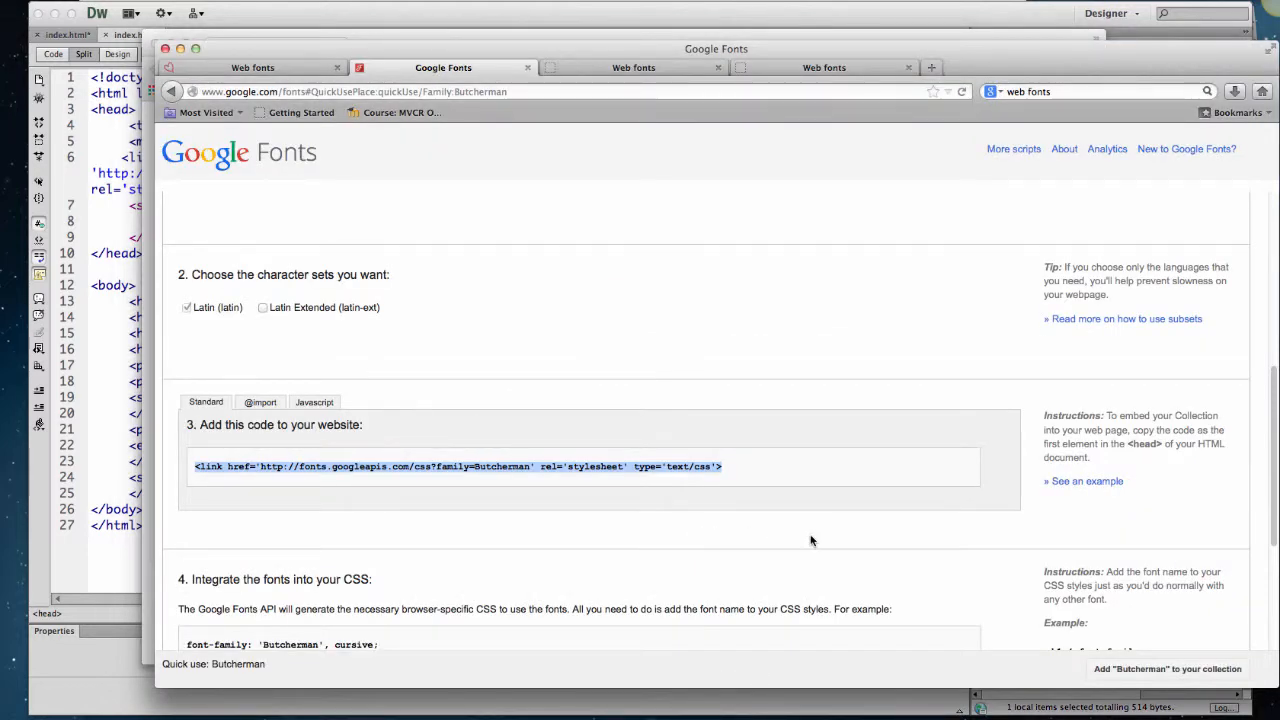
- Select the font-family: 'Butcherman', cursive; line in step 4 for copying
scroll("down", 3)
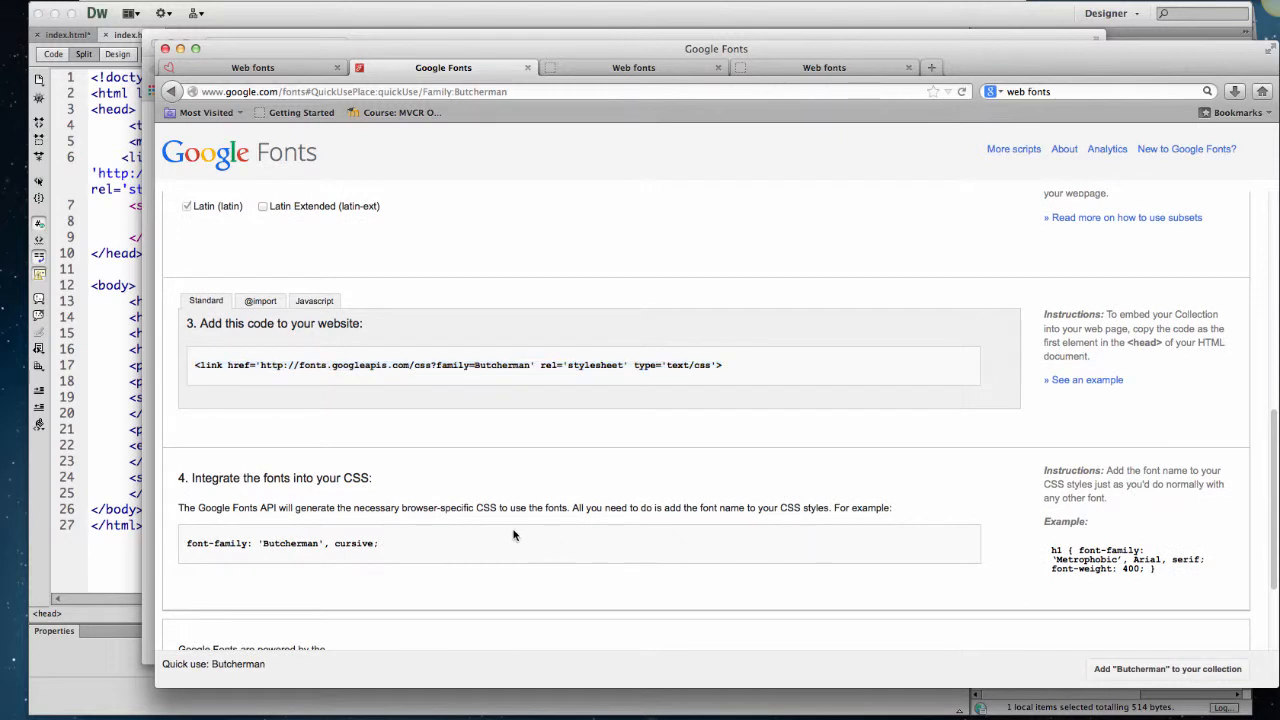
double_click(280, 544)
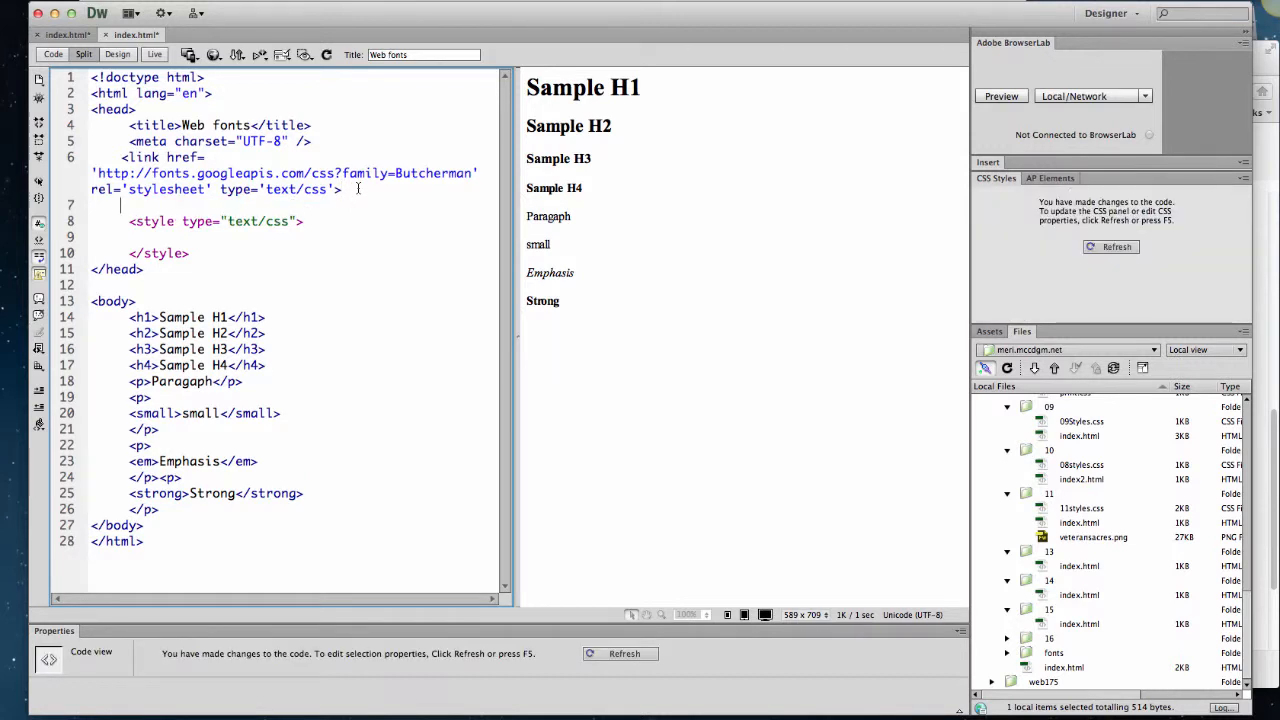
- Add font-family: 'Butcherman', cursive; on a new line in the head above the style tag
type("font-family: 'Butcherman', cursive;")
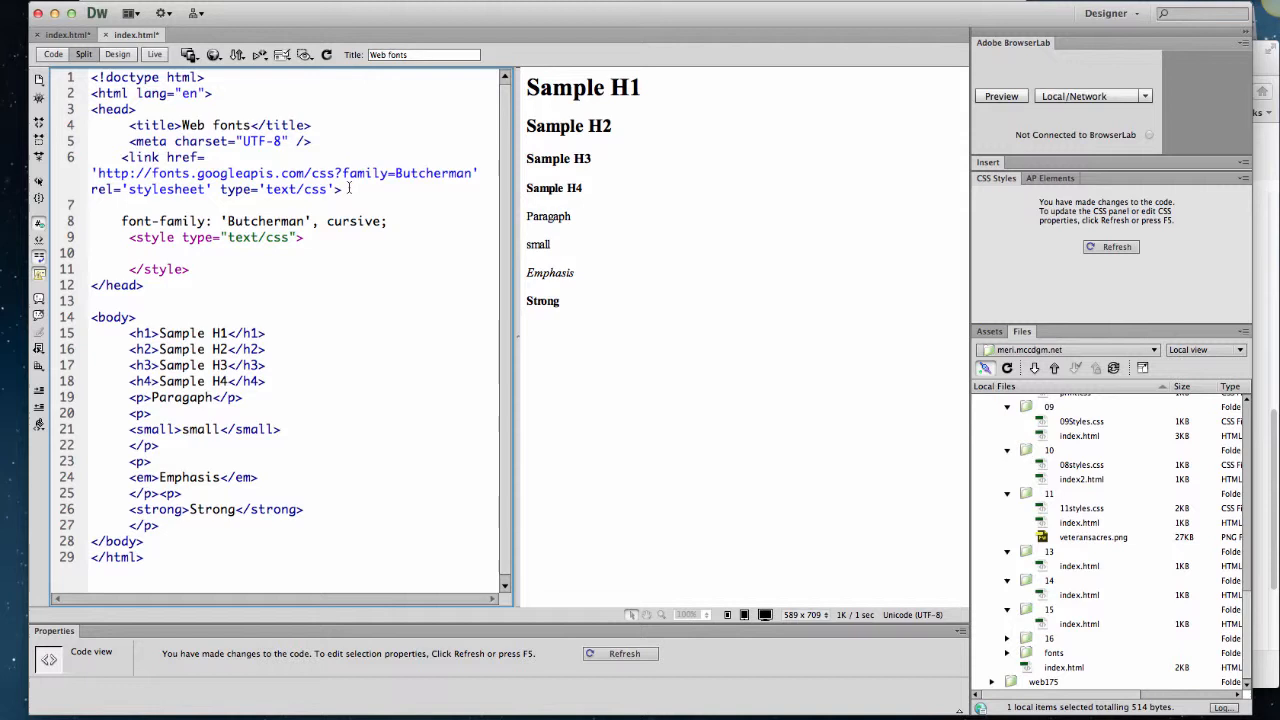
type("<")
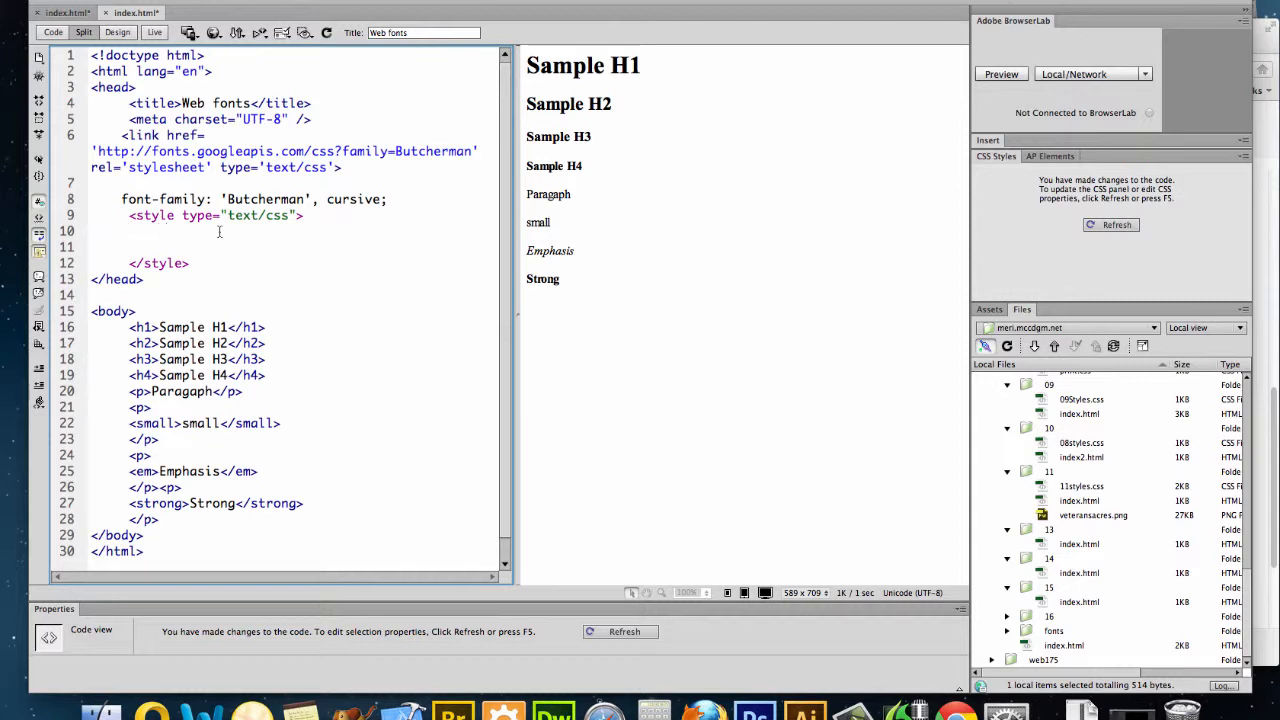
- Write a body { } rule in the style block holding the Butcherman, cursive font-family
type("body")
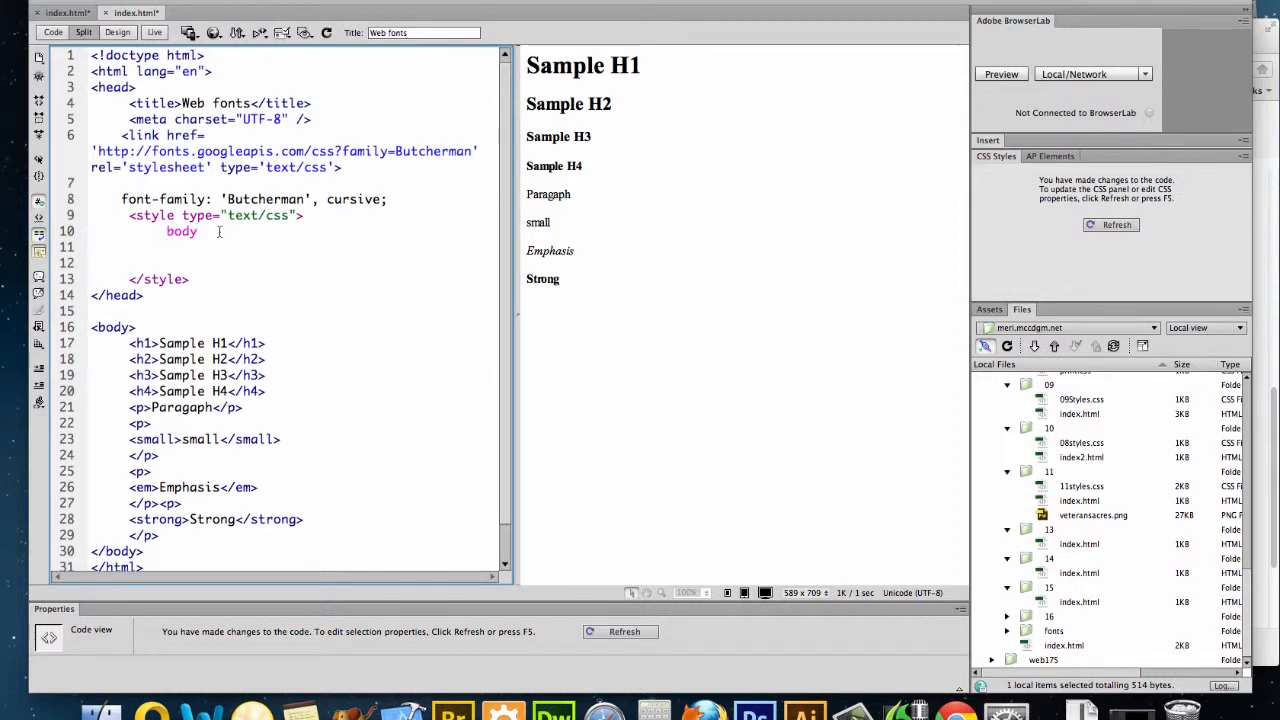
type("{")
type("}")
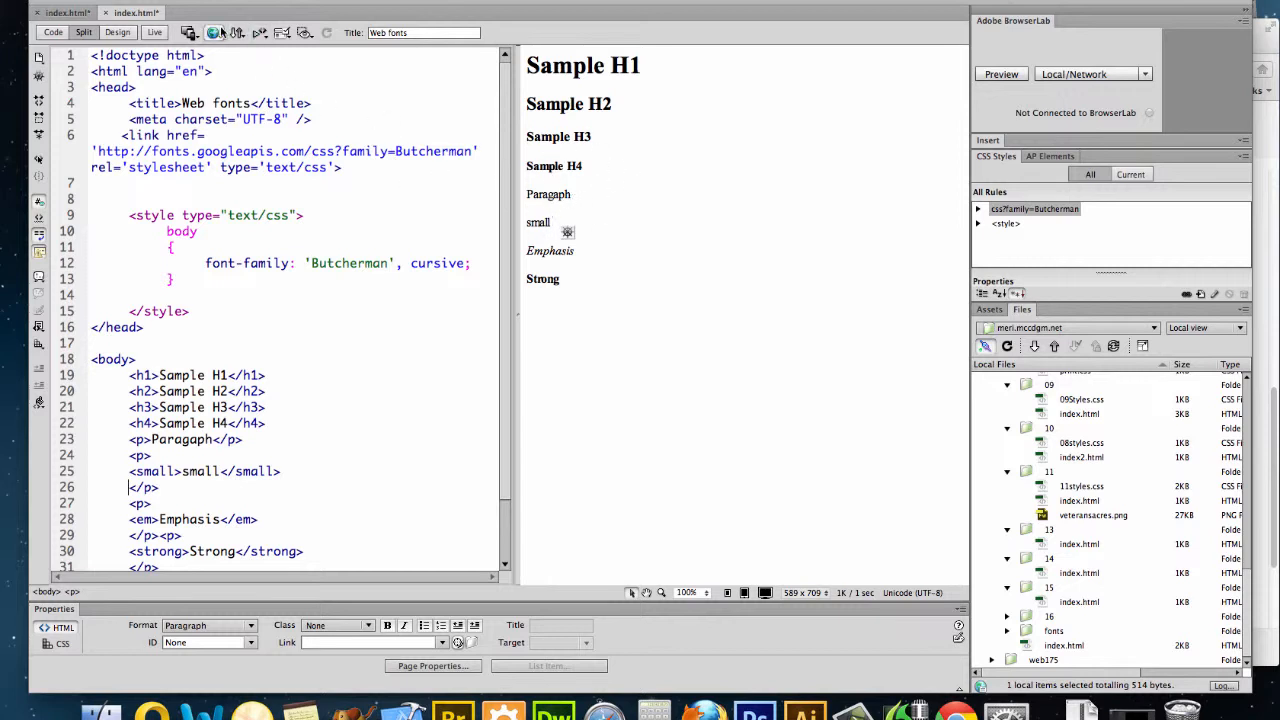
- Save index.html and preview it in Firefox with all text in Butcherman
left_click(214, 32)
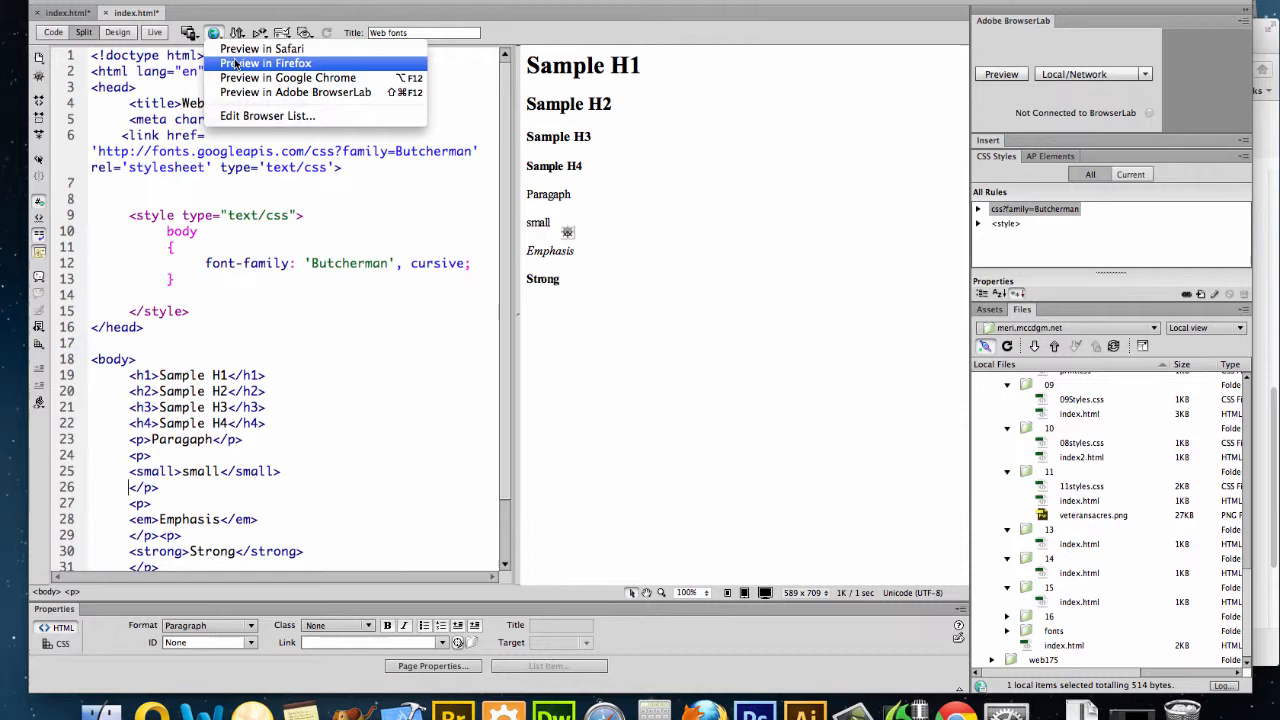
left_click(266, 62)
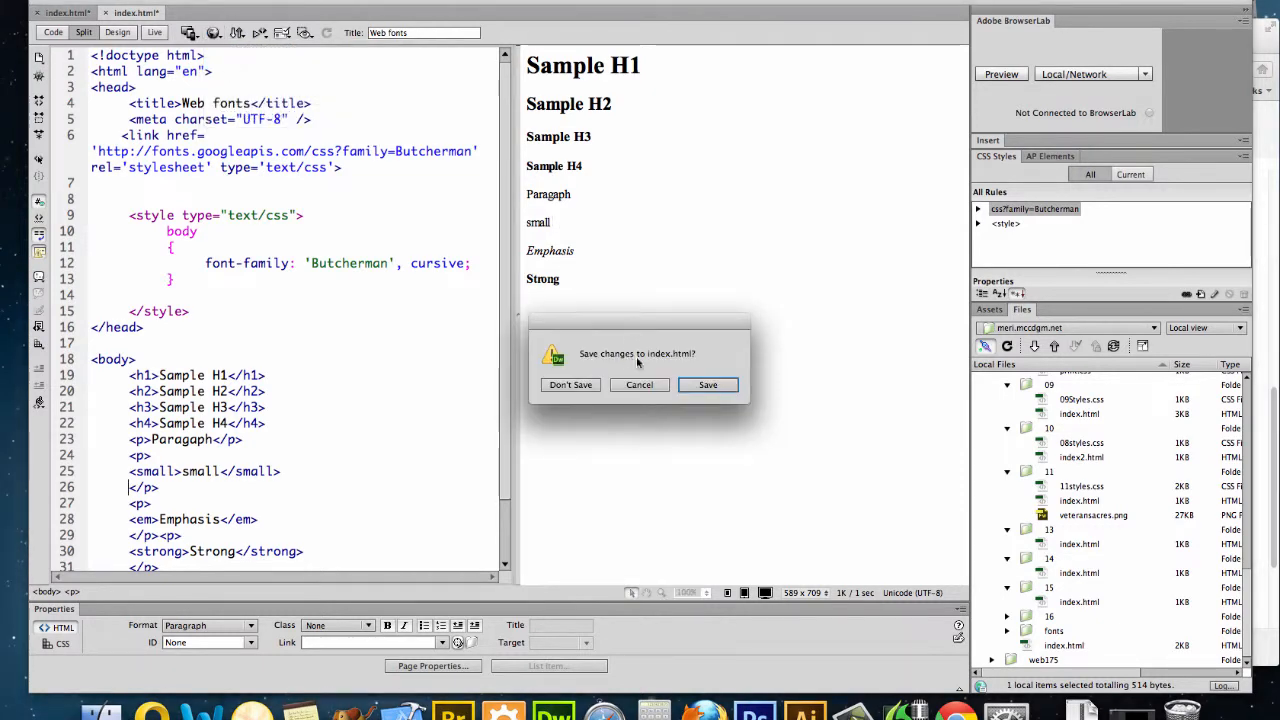
left_click(708, 384)
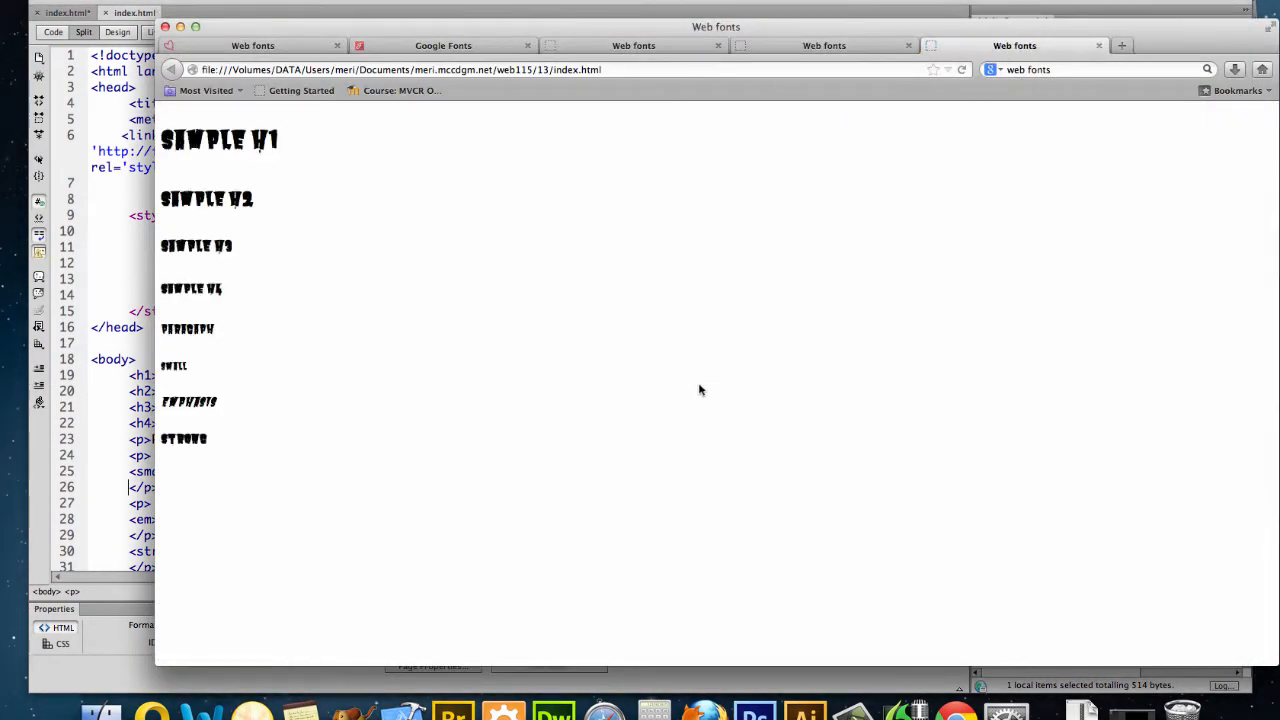
mouse_move(378, 306)
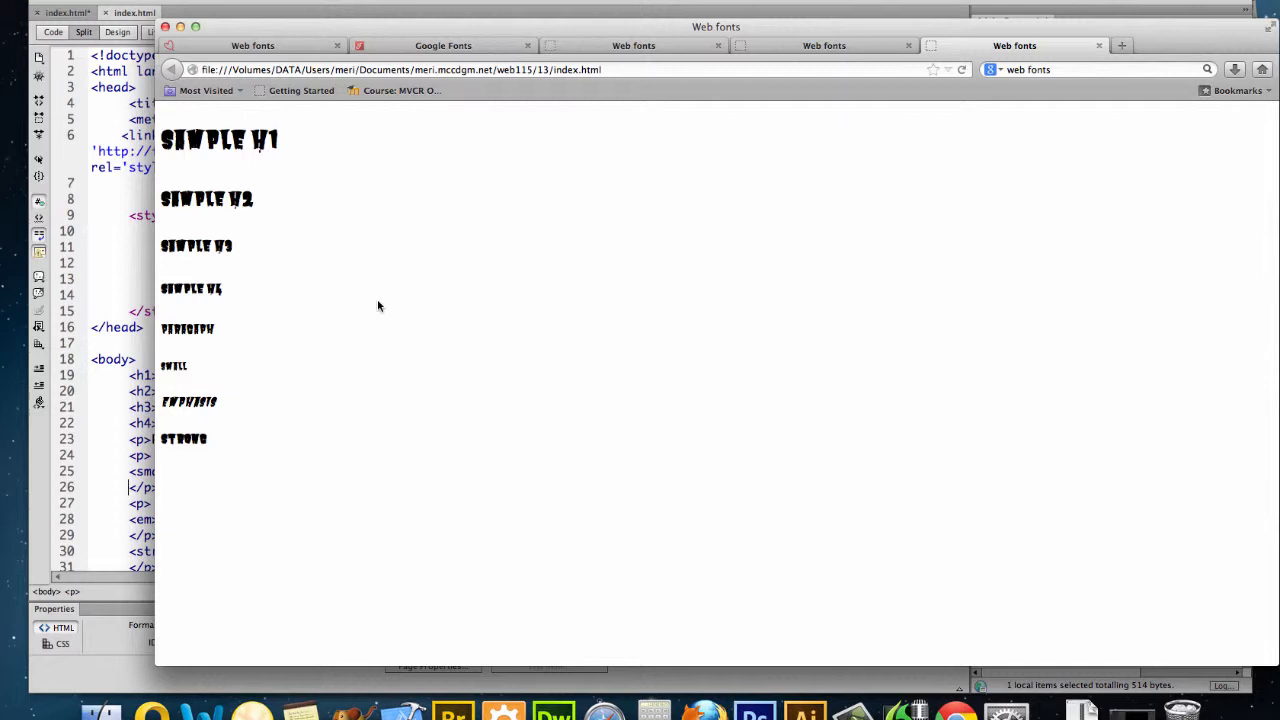
mouse_move(532, 250)
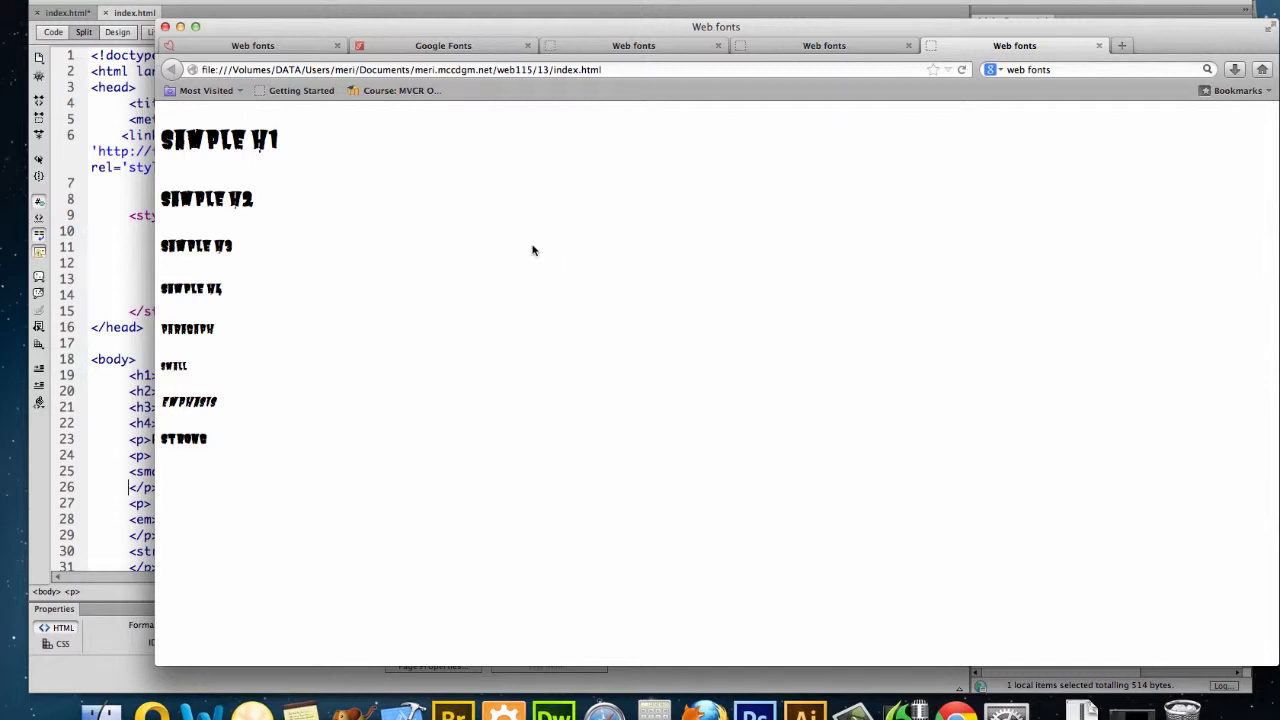
mouse_move(348, 308)
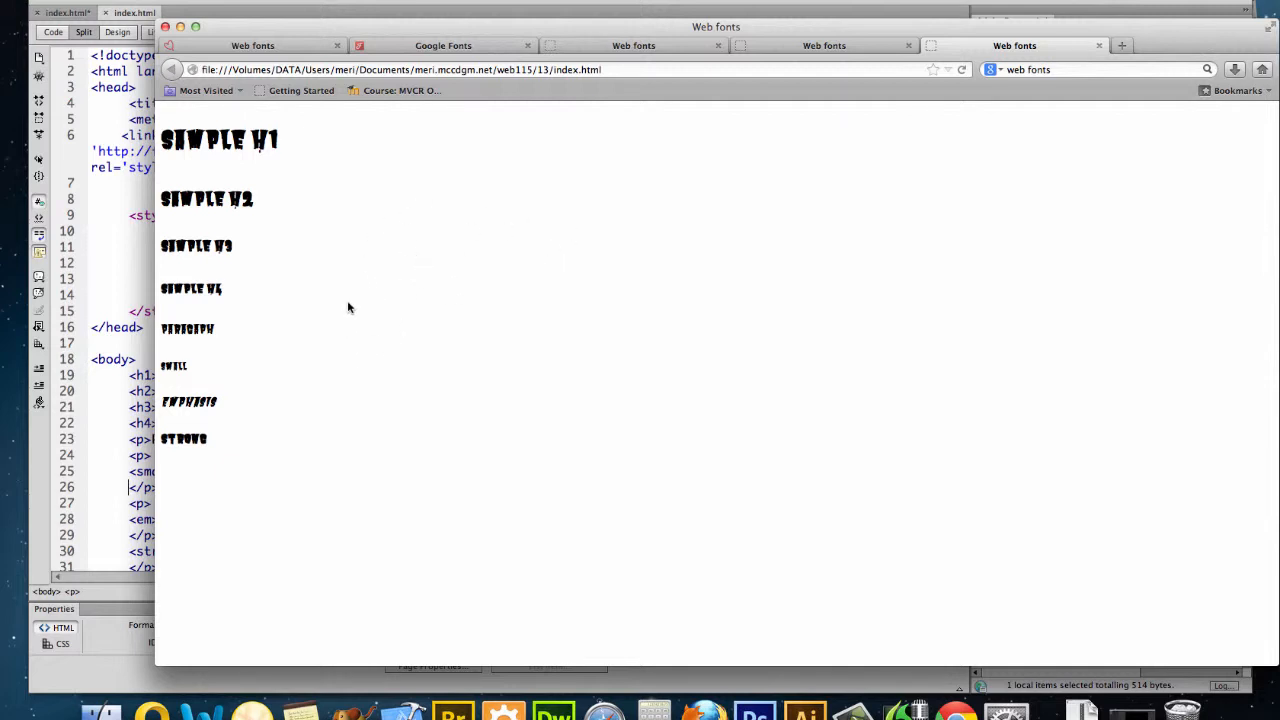
mouse_move(358, 324)
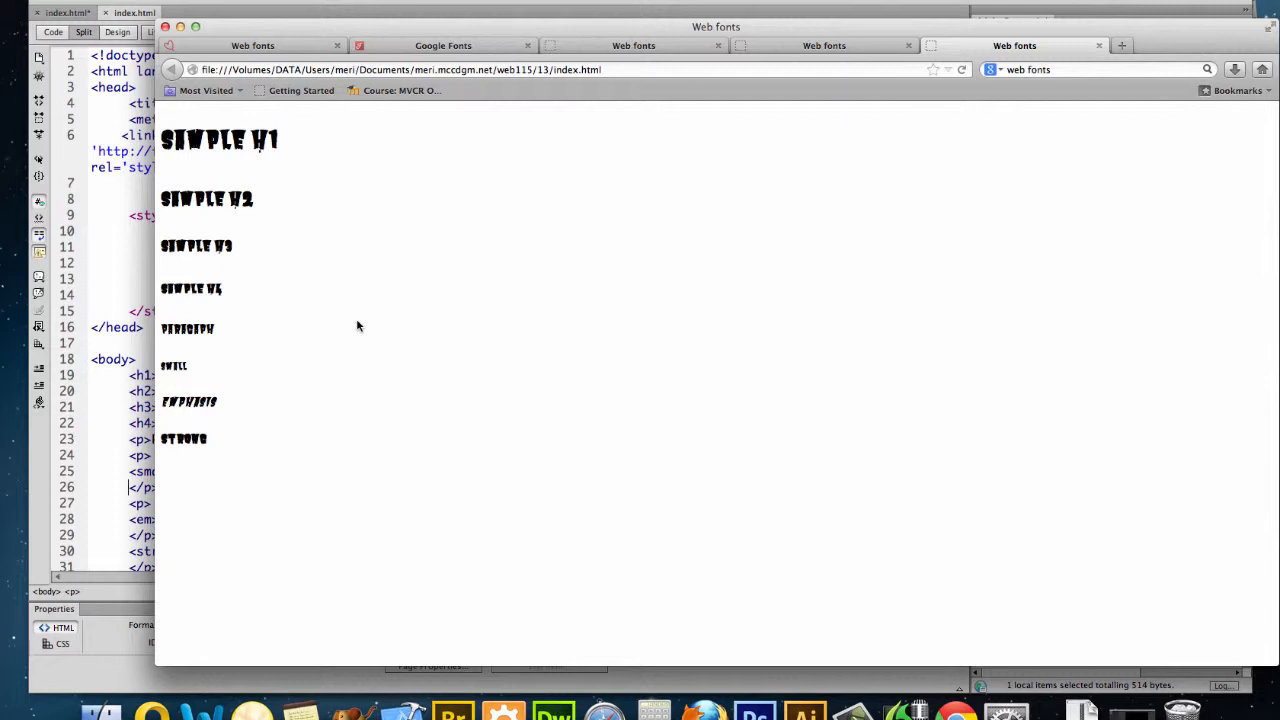
mouse_move(228, 280)
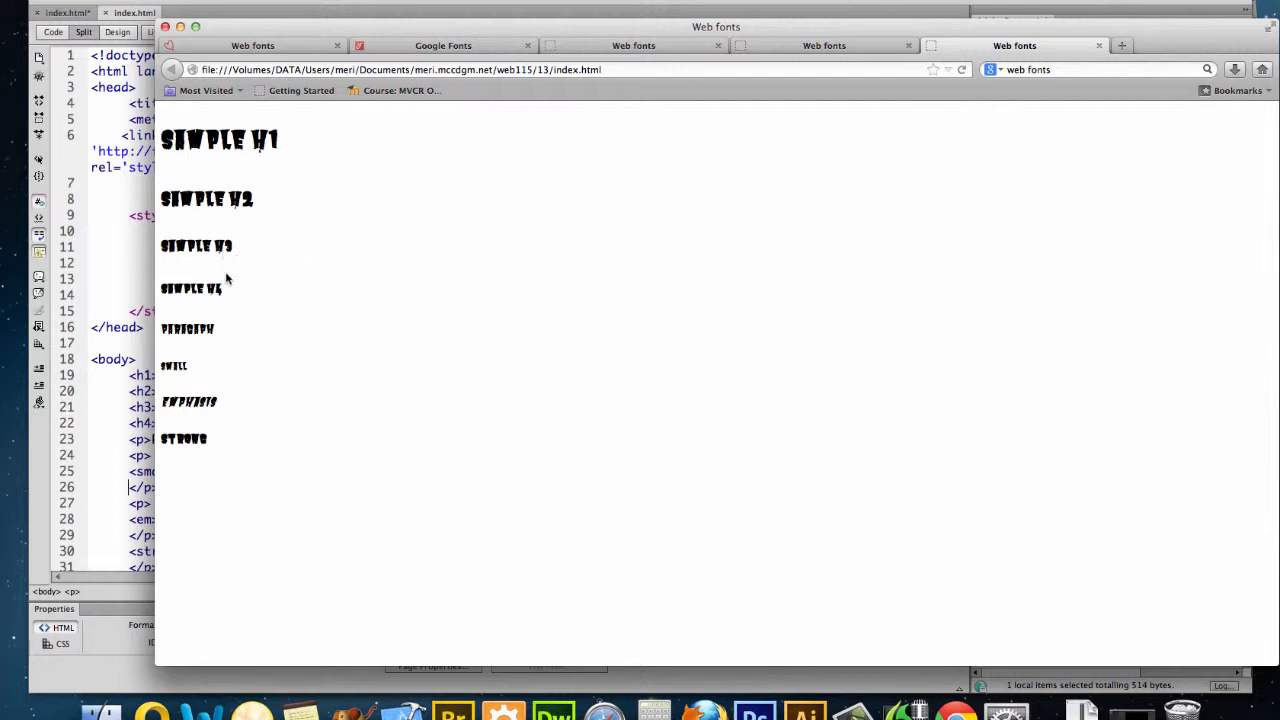
mouse_move(252, 430)
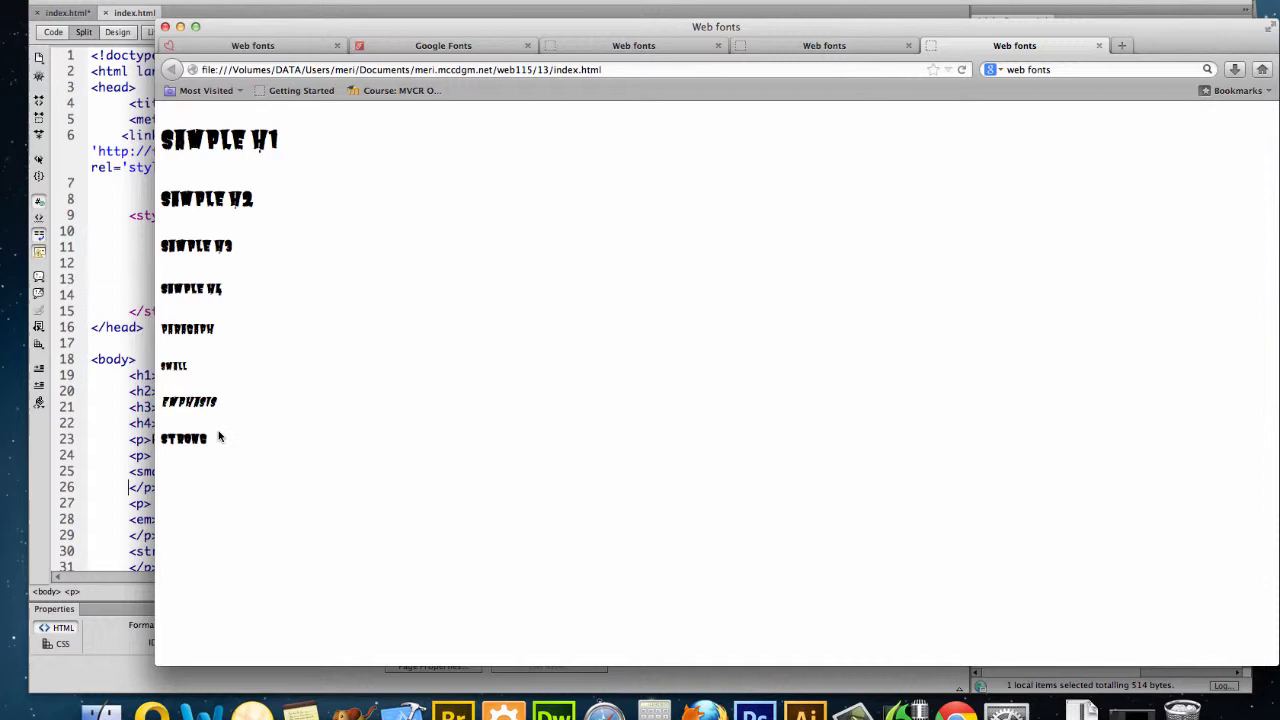
mouse_move(304, 110)
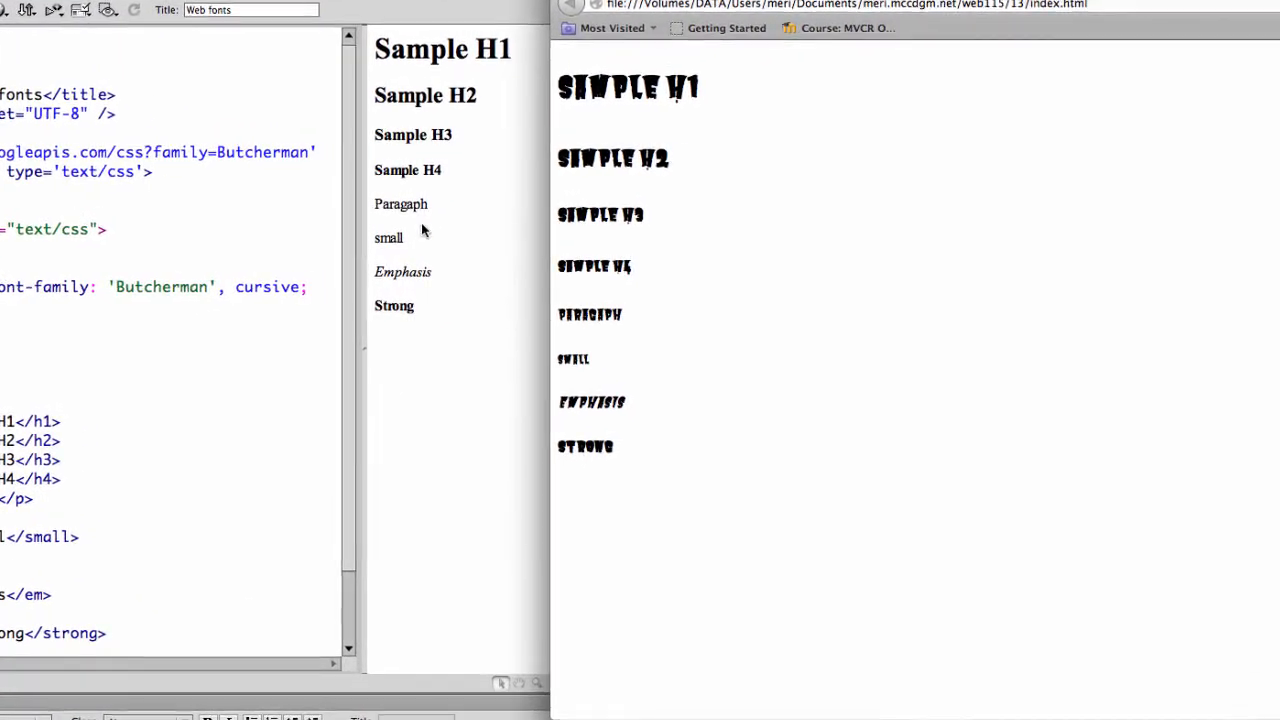
- View Firefox's Butcherman page beside Dreamweaver's plain-serif Design view
scroll("down", 3)
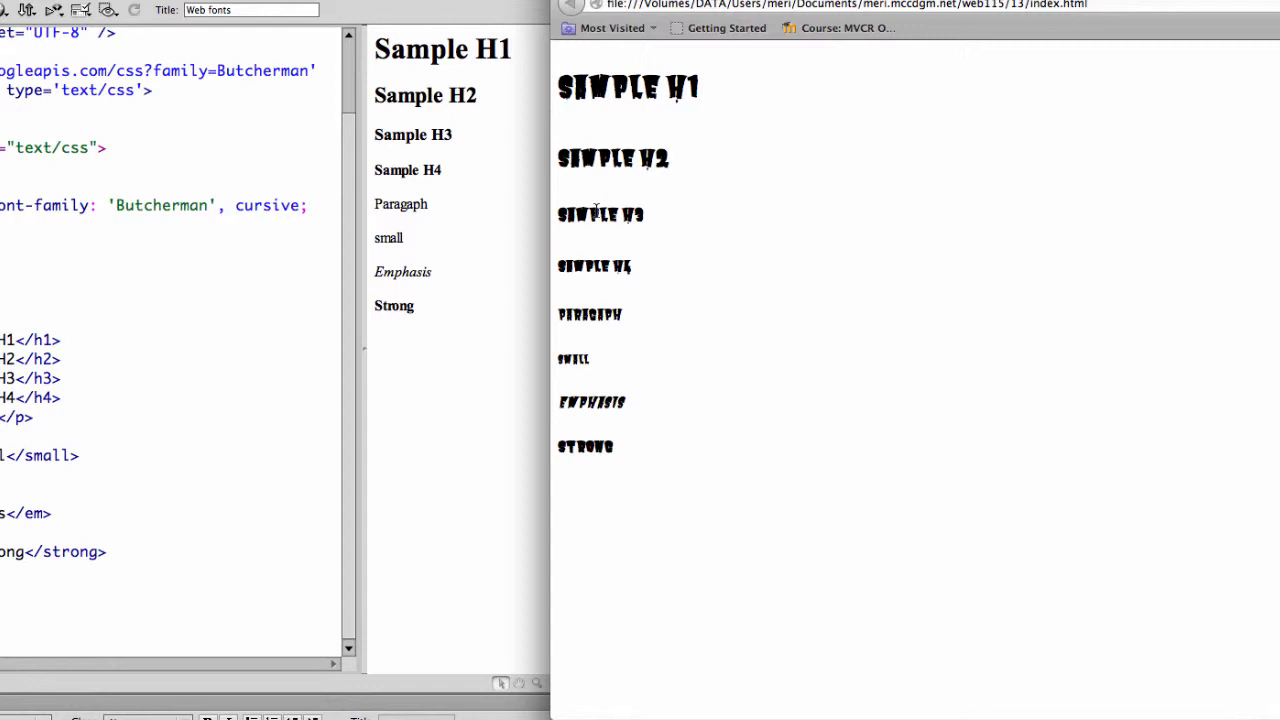
mouse_move(602, 292)
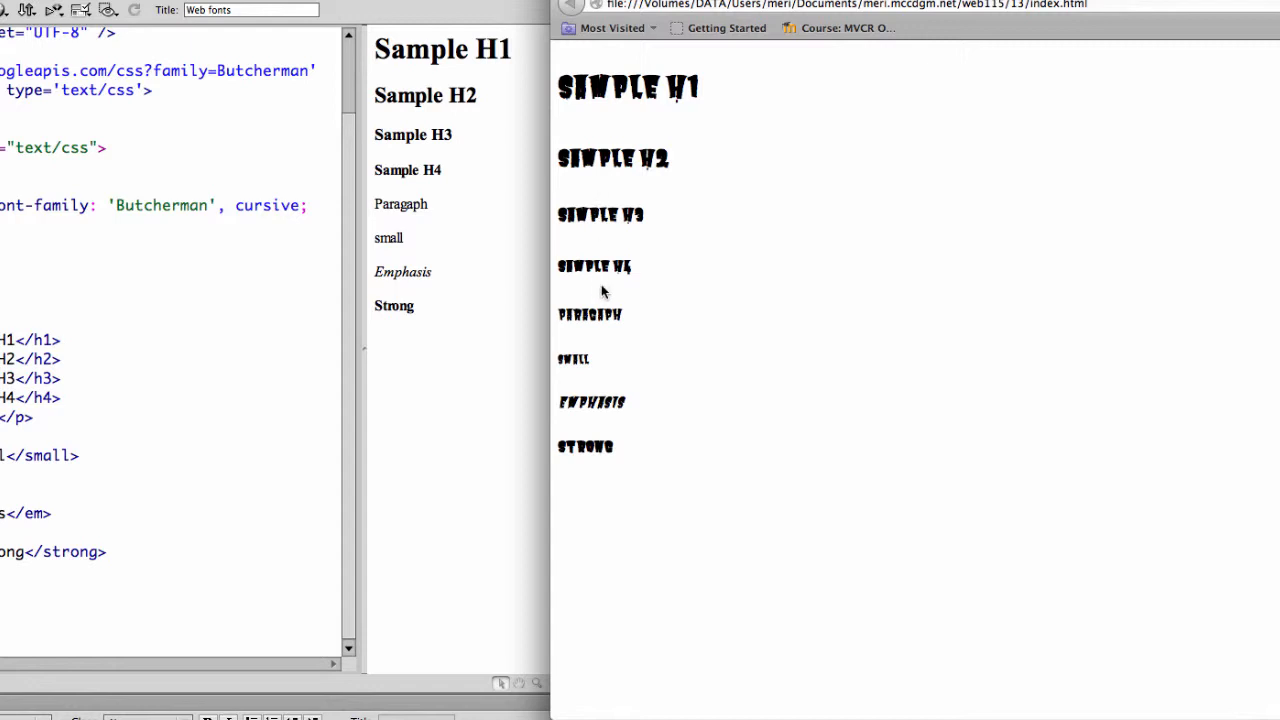
mouse_move(596, 364)
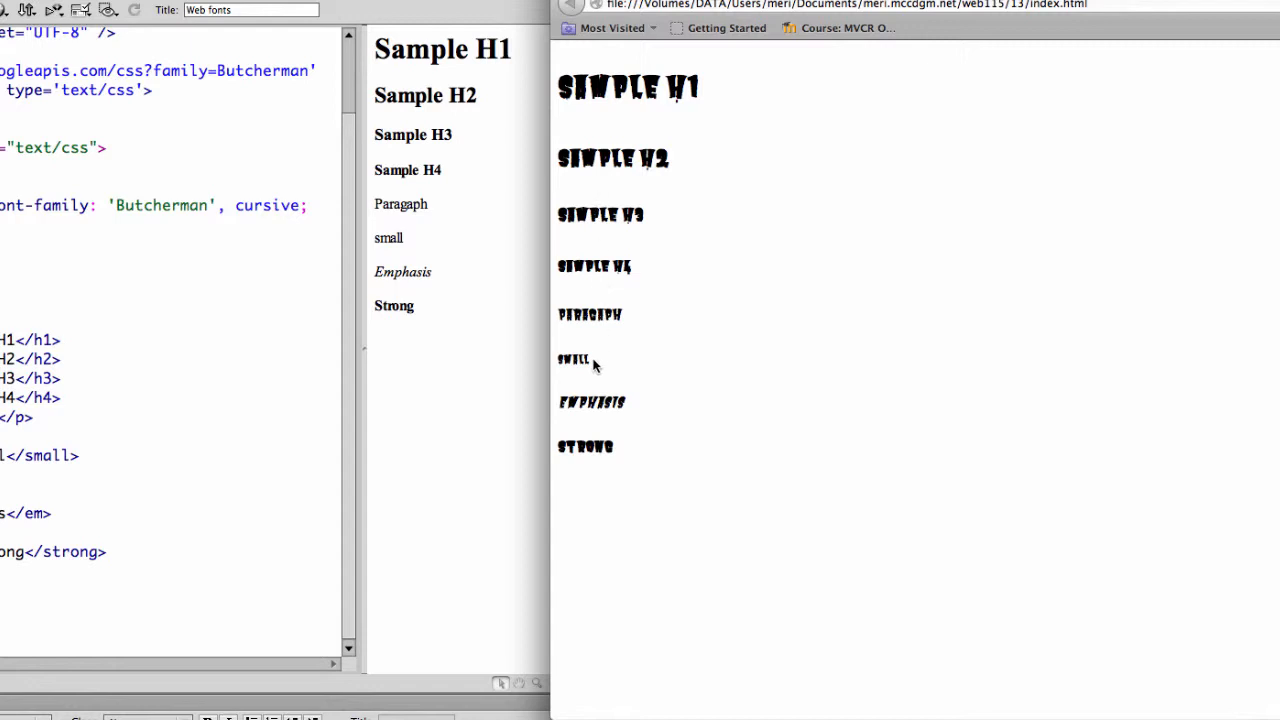
mouse_move(592, 396)
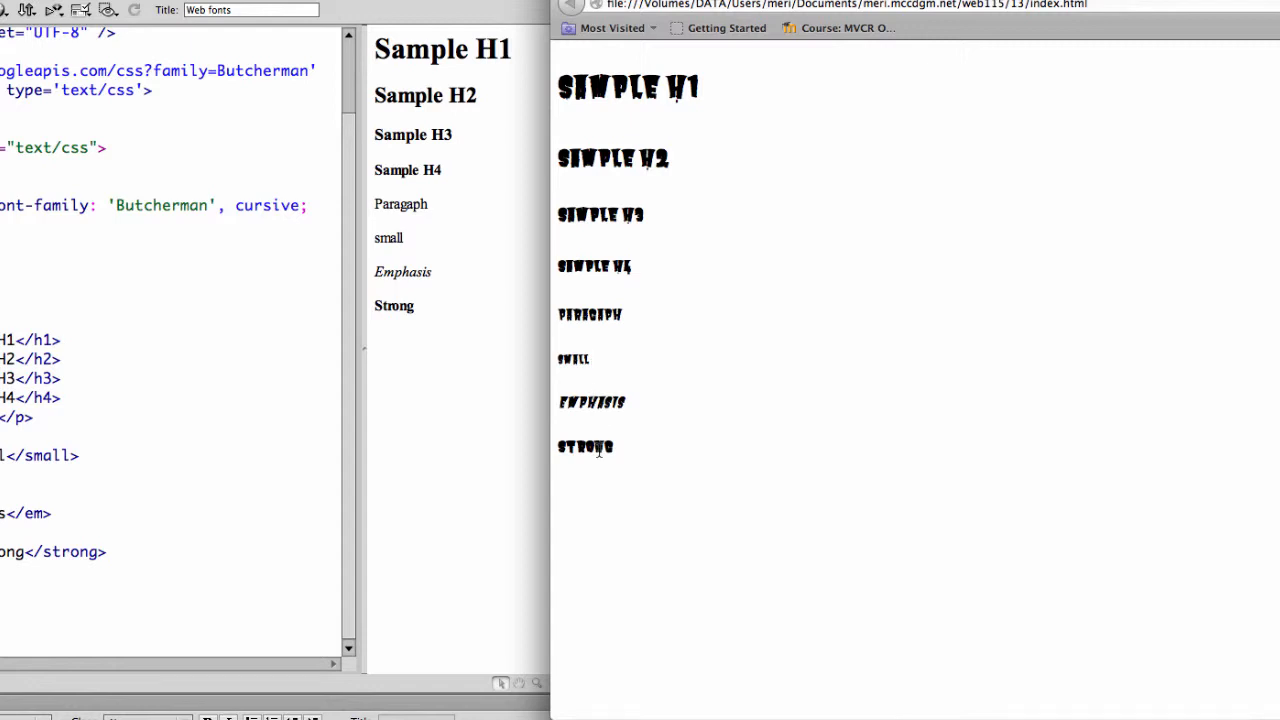
mouse_move(588, 404)
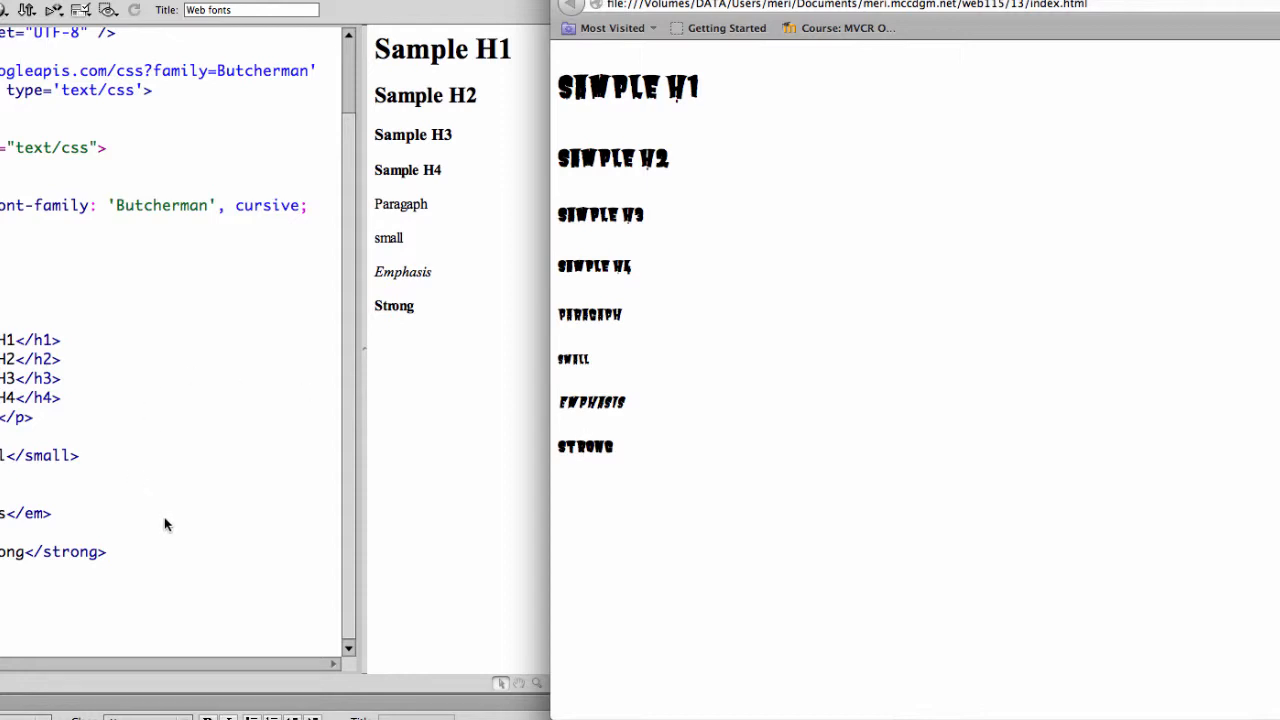
mouse_move(678, 296)
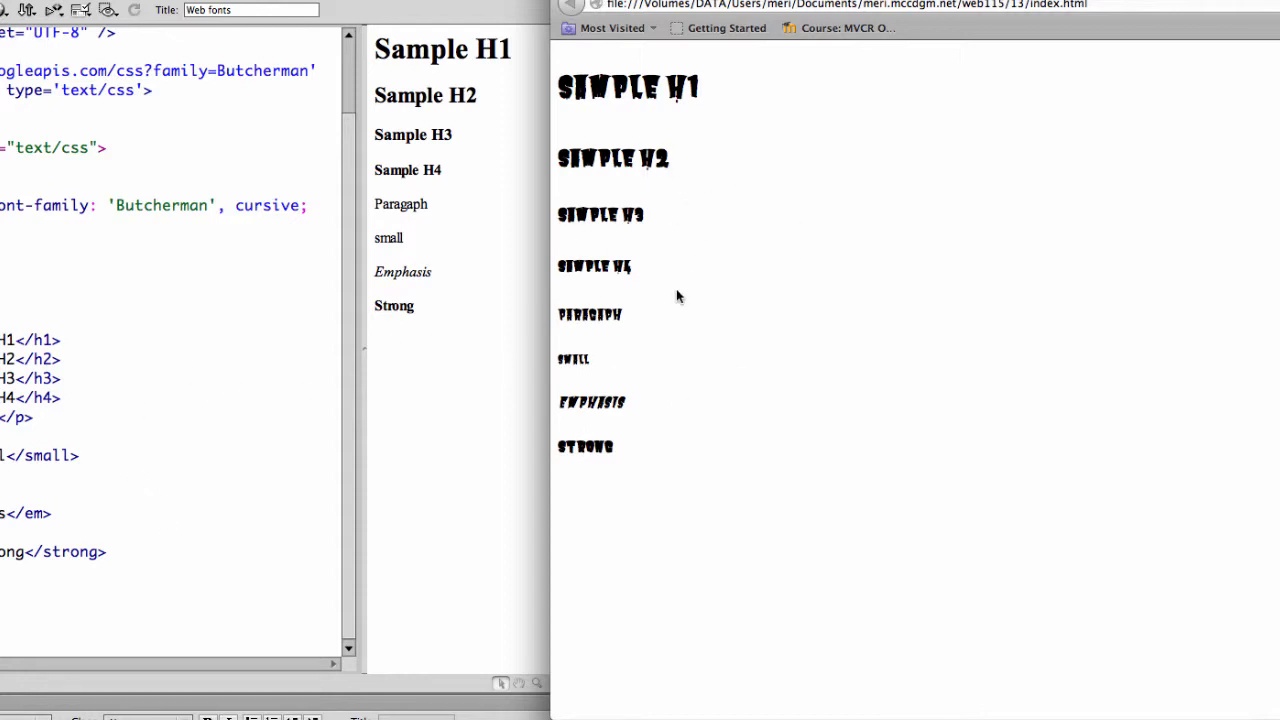
mouse_move(668, 264)
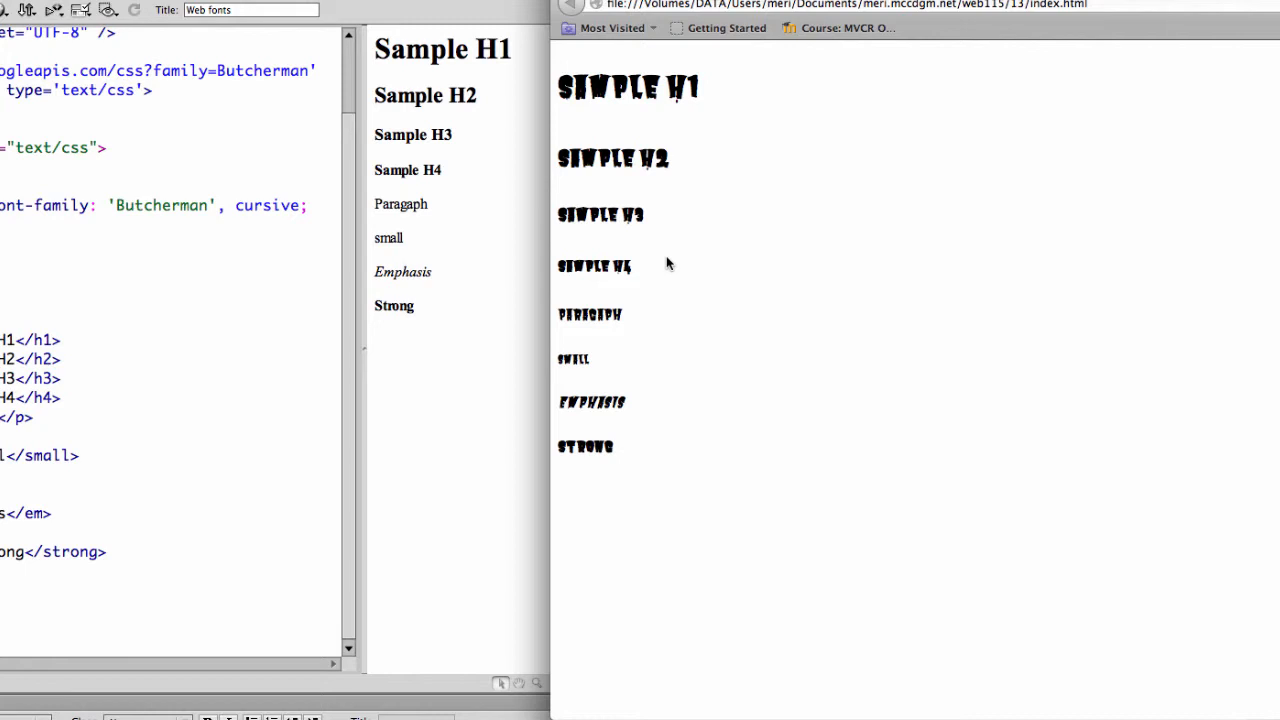